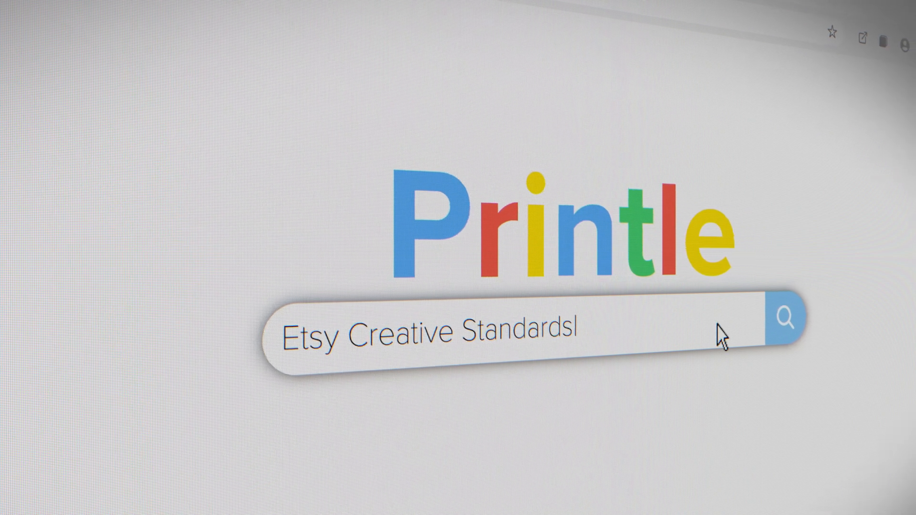
Search Etsy Creative Standards, read the policy, then browse 3D-printed dragon listings
left_click(784, 321)
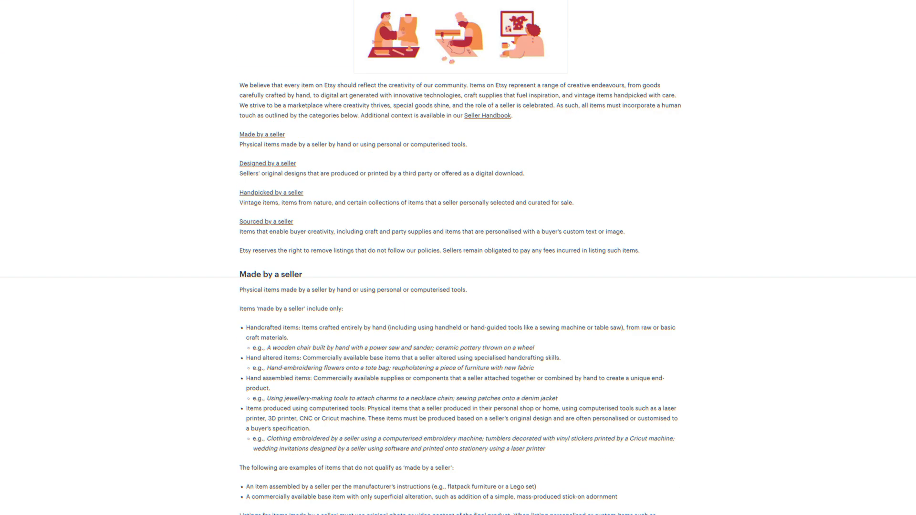
scroll("down", 3)
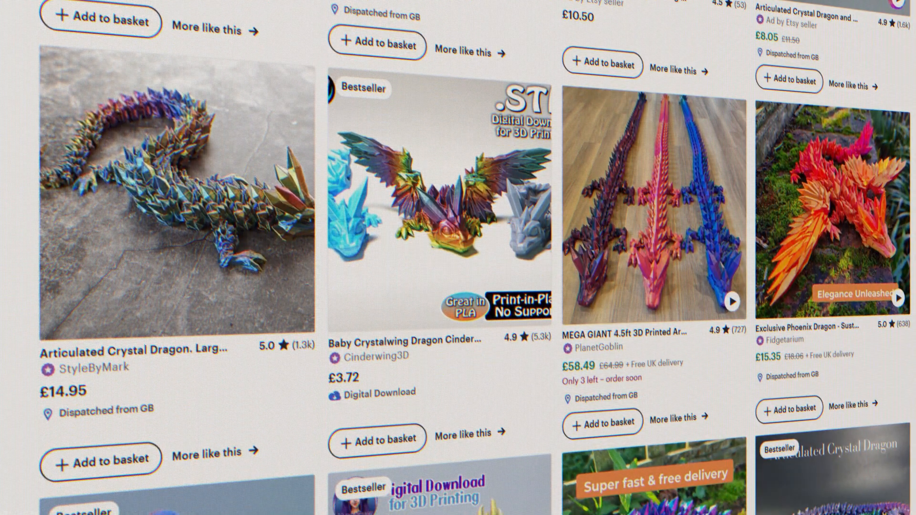
scroll("down", 3)
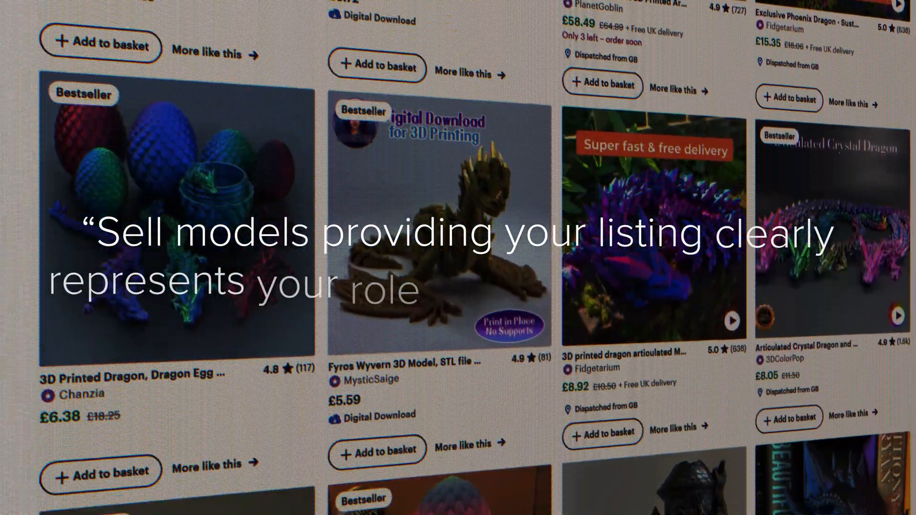
scroll("down", 3)
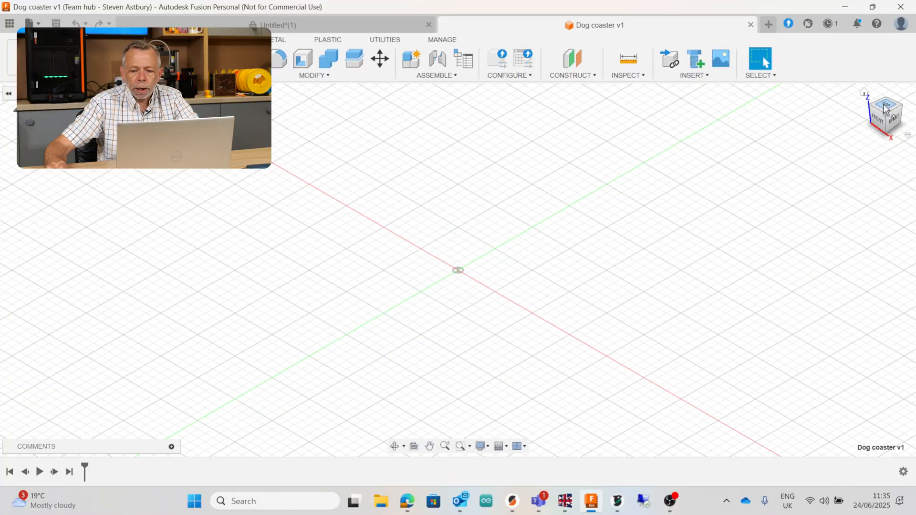
Open the empty Dog coaster v1 design and switch to the home view
left_click(885, 108)
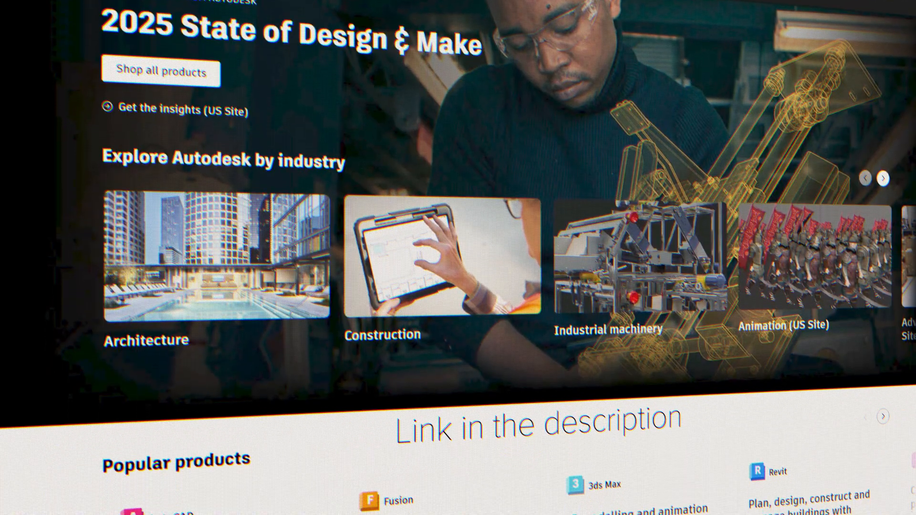
Scroll the Autodesk website down to Popular products featuring Fusion
scroll("down", 3)
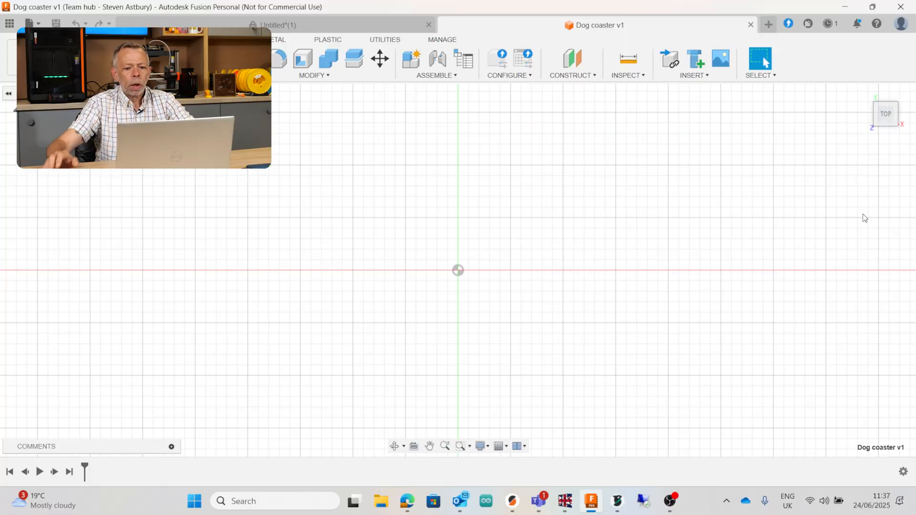
mouse_move(845, 180)
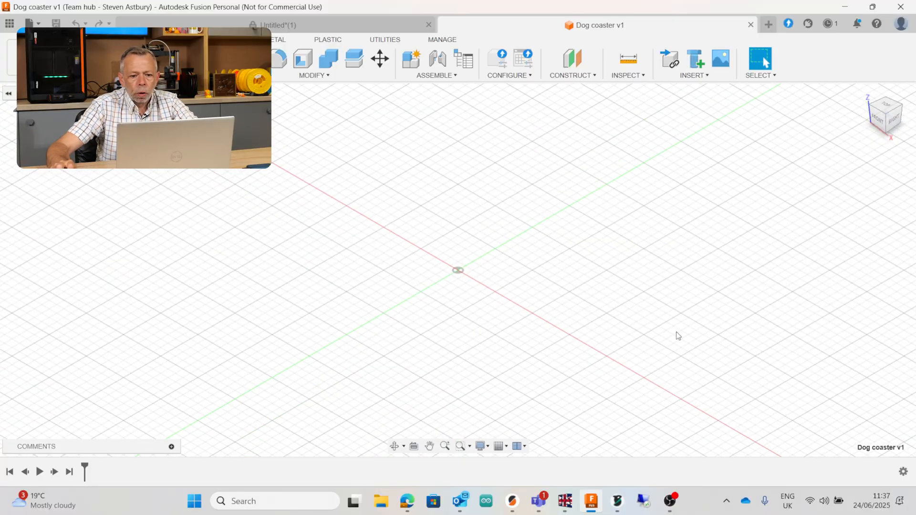
mouse_move(575, 323)
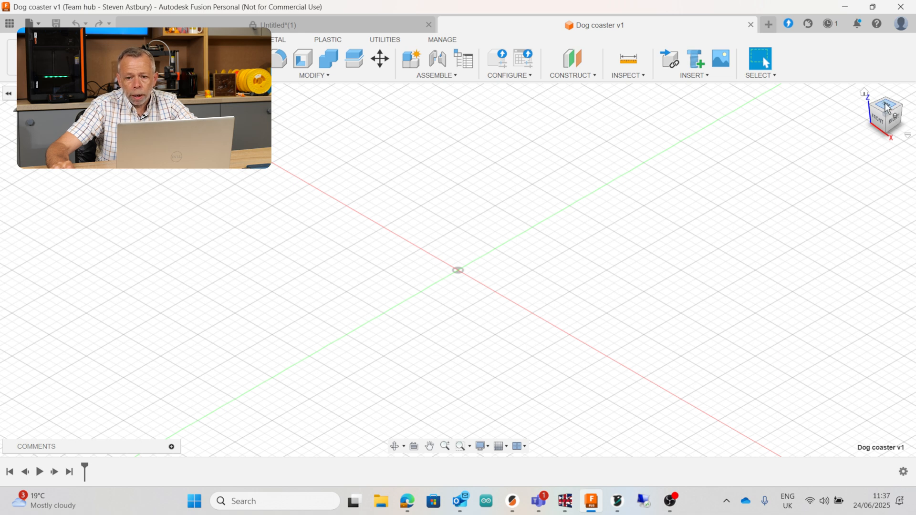
Set the ViewCube to the Top view of Dog coaster v1
left_click(885, 115)
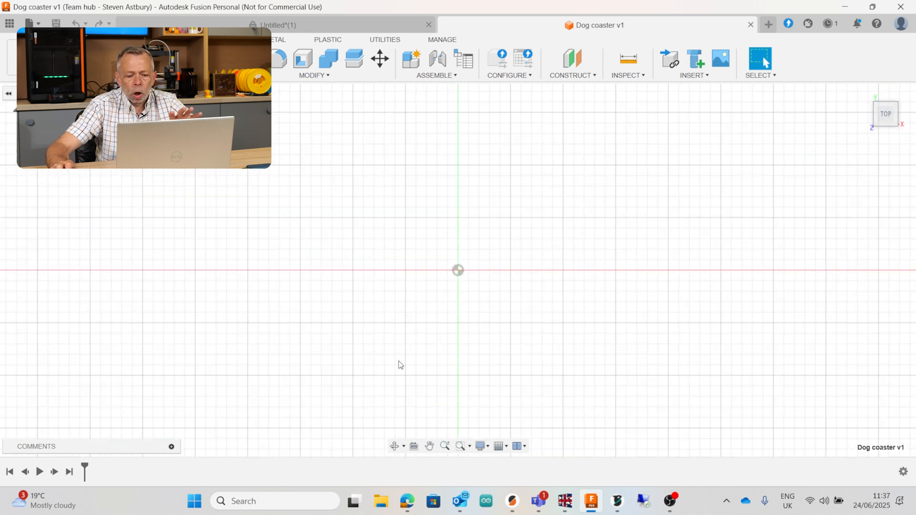
mouse_move(437, 365)
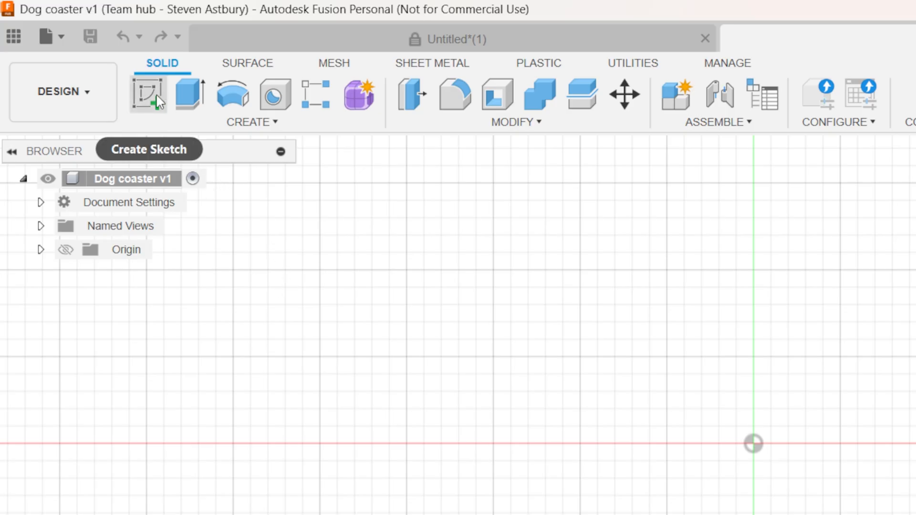
mouse_move(147, 94)
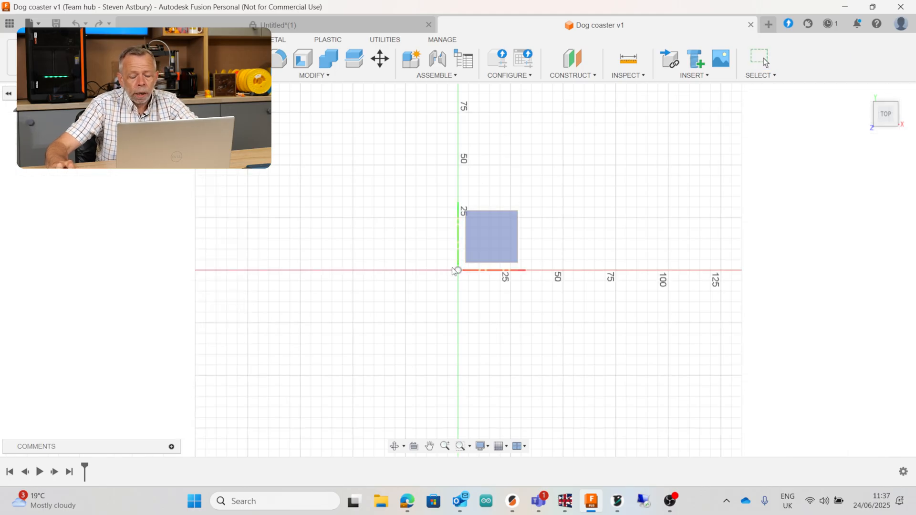
mouse_move(554, 285)
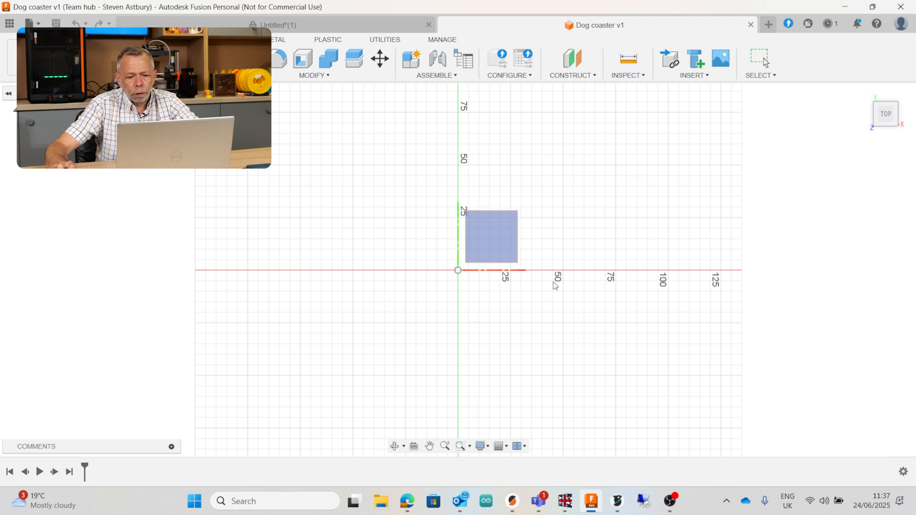
mouse_move(536, 314)
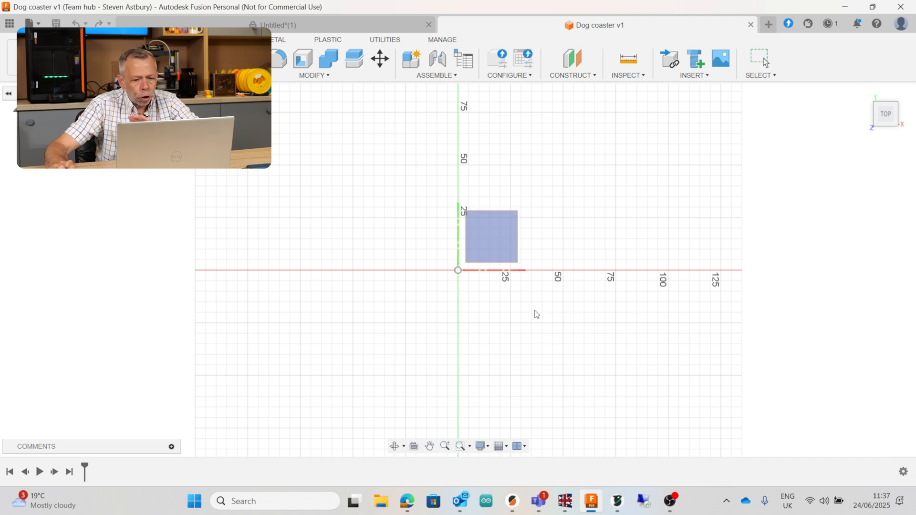
mouse_move(520, 322)
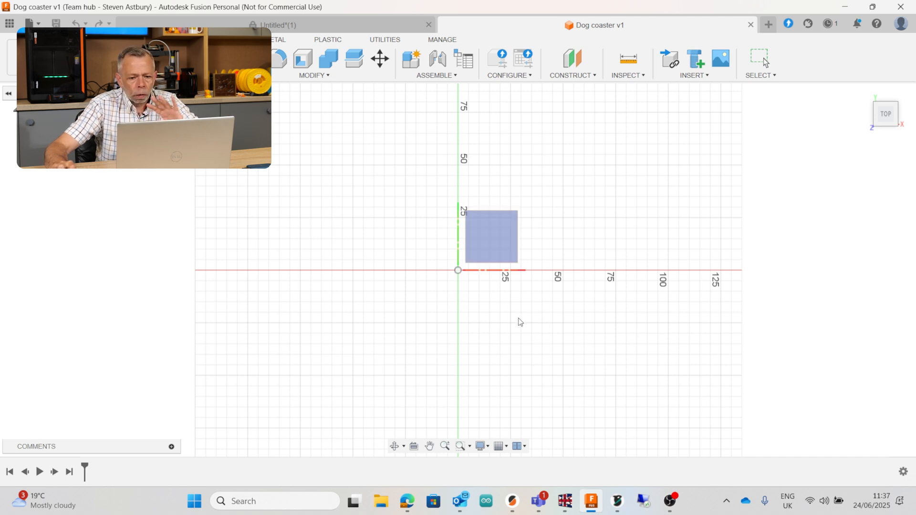
mouse_move(501, 345)
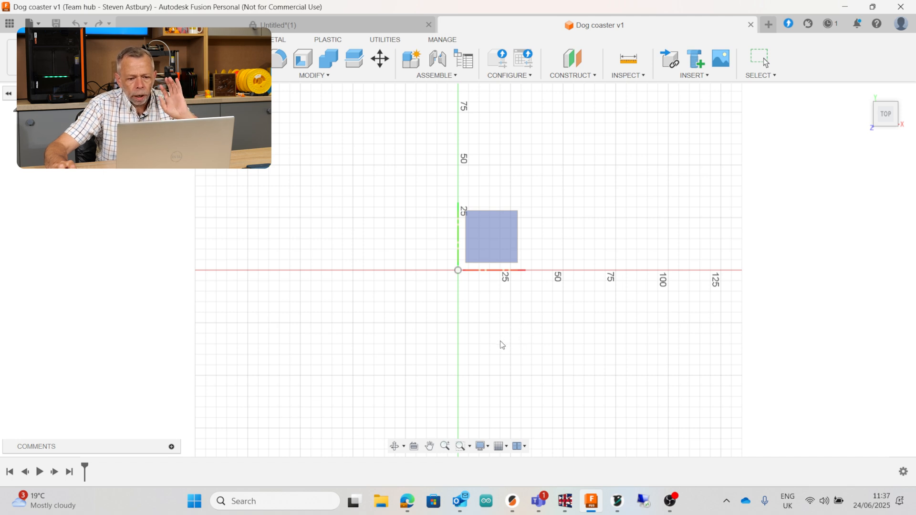
mouse_move(531, 313)
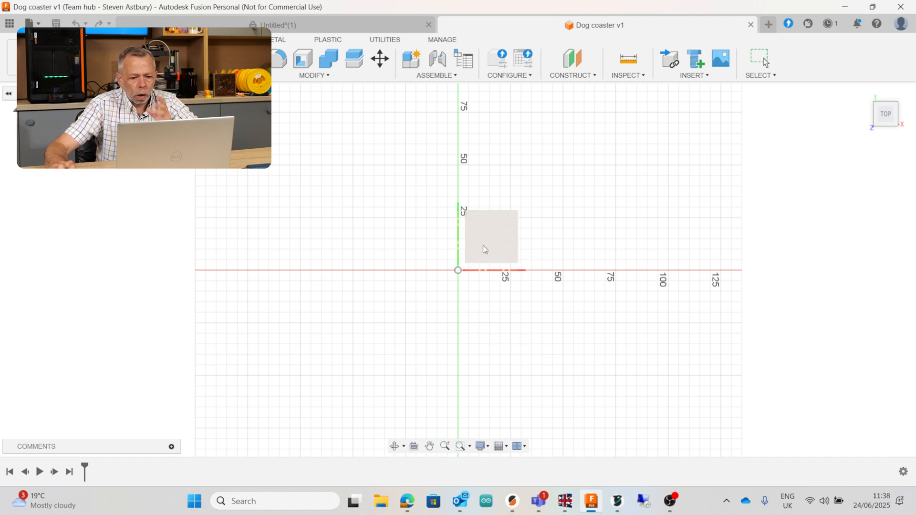
mouse_move(481, 243)
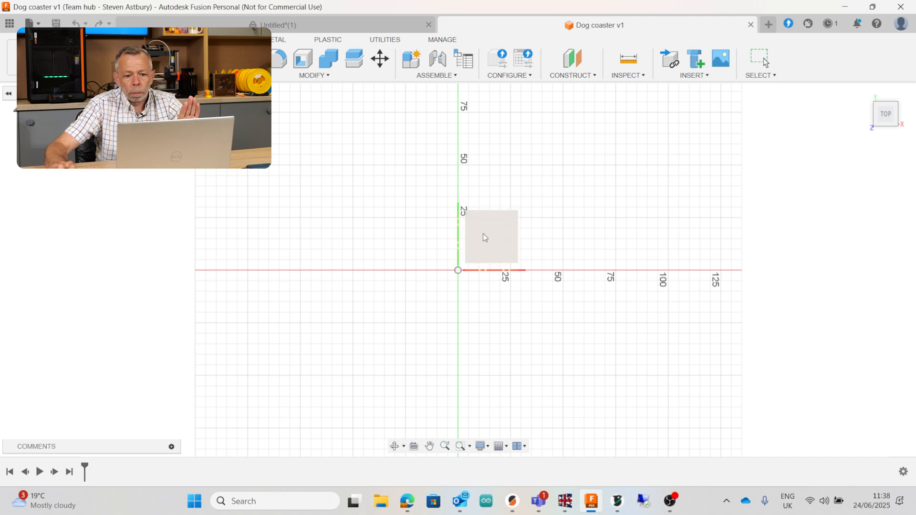
mouse_move(483, 241)
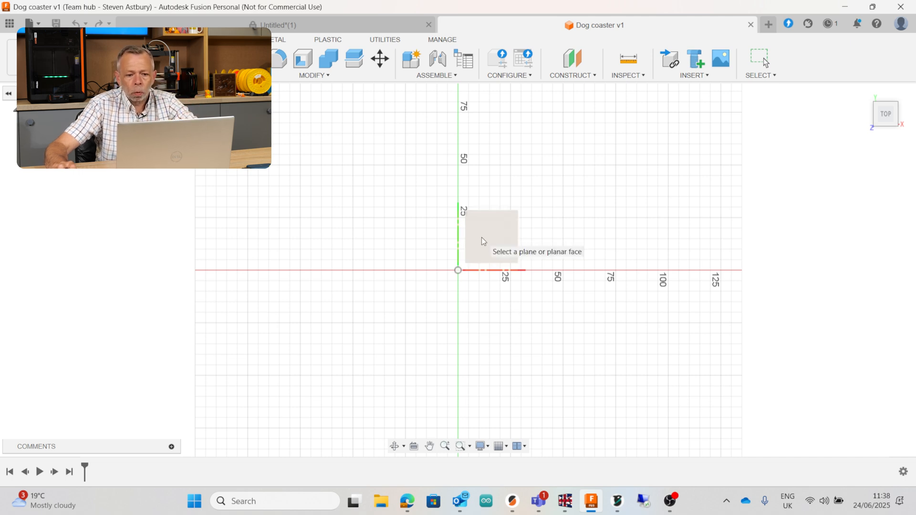
Sketch on the XY plane a 100 mm Center Diameter Circle at the origin
left_click(491, 234)
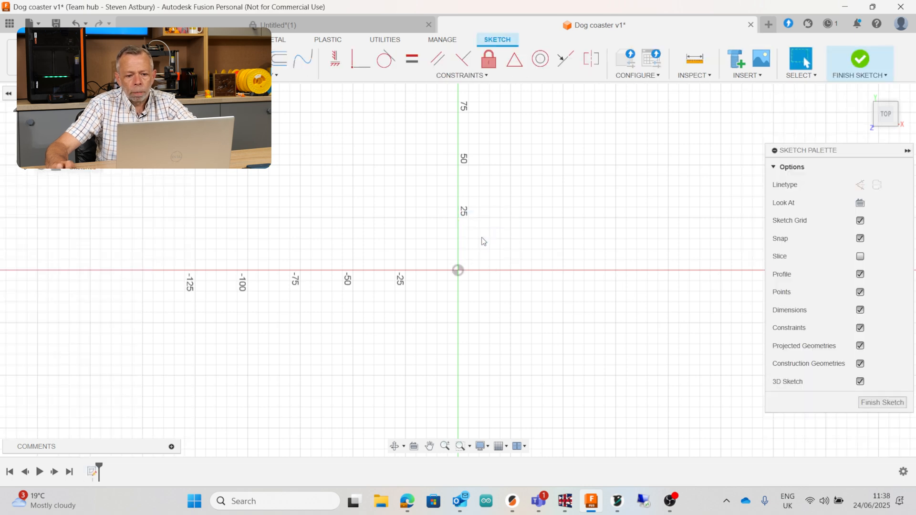
mouse_move(451, 271)
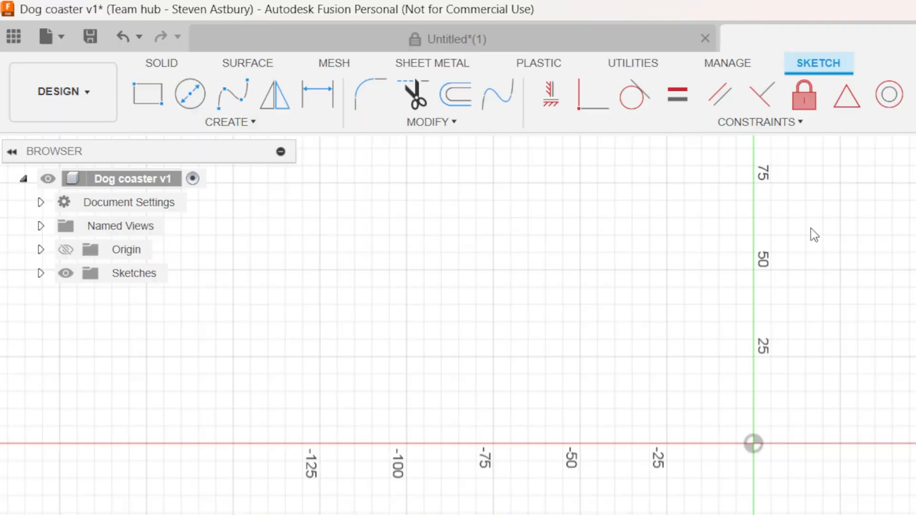
left_click(190, 94)
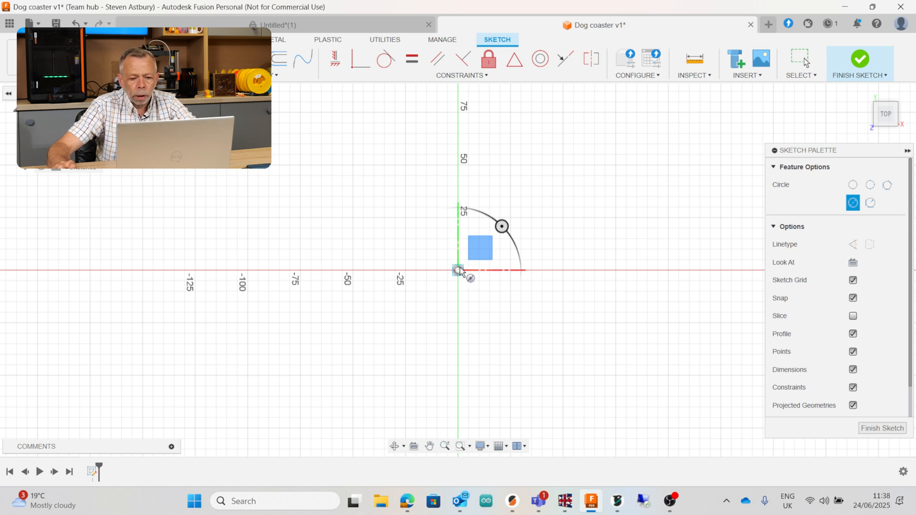
mouse_move(461, 271)
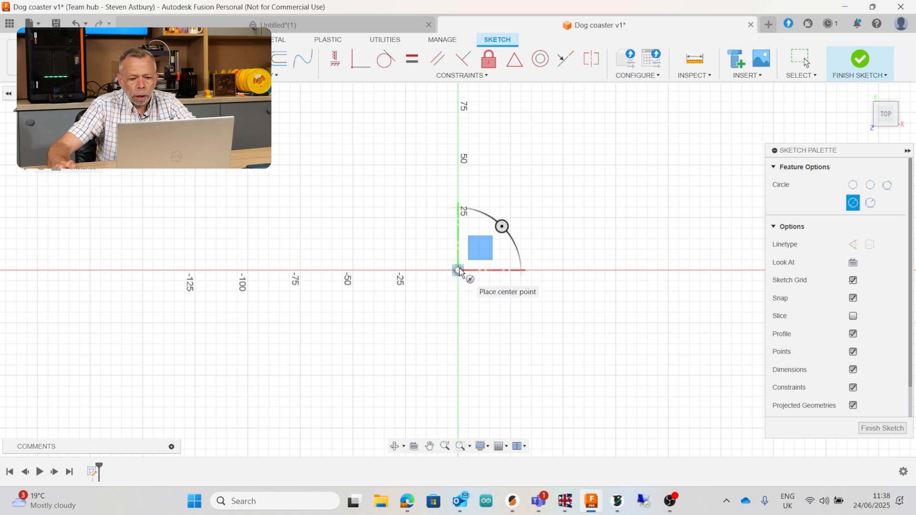
left_click(458, 270)
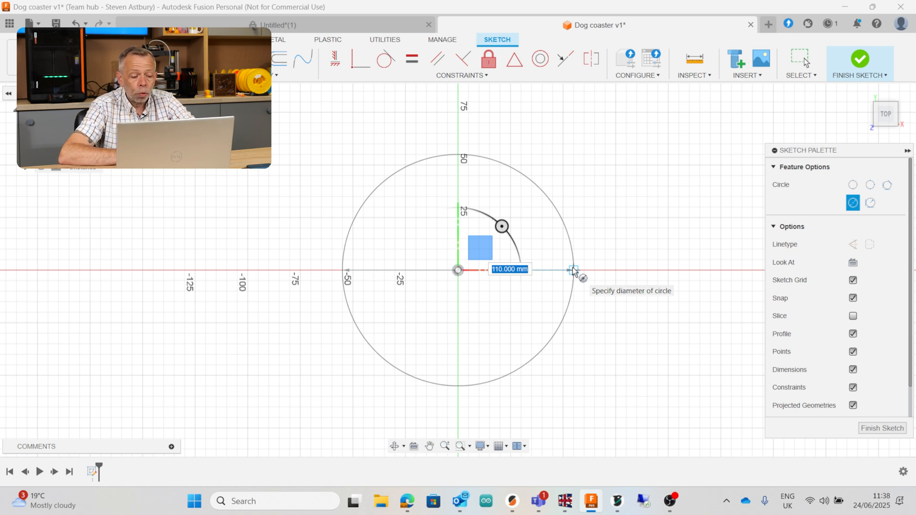
type("100")
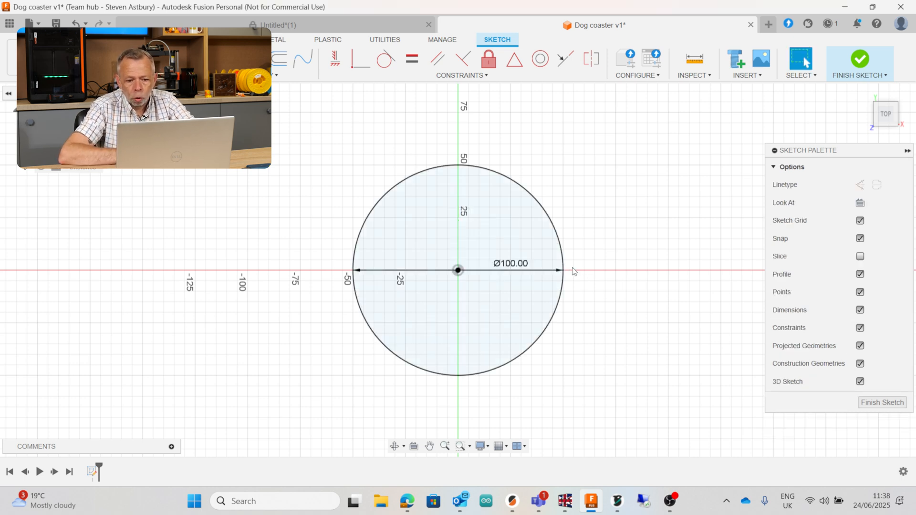
left_click(746, 65)
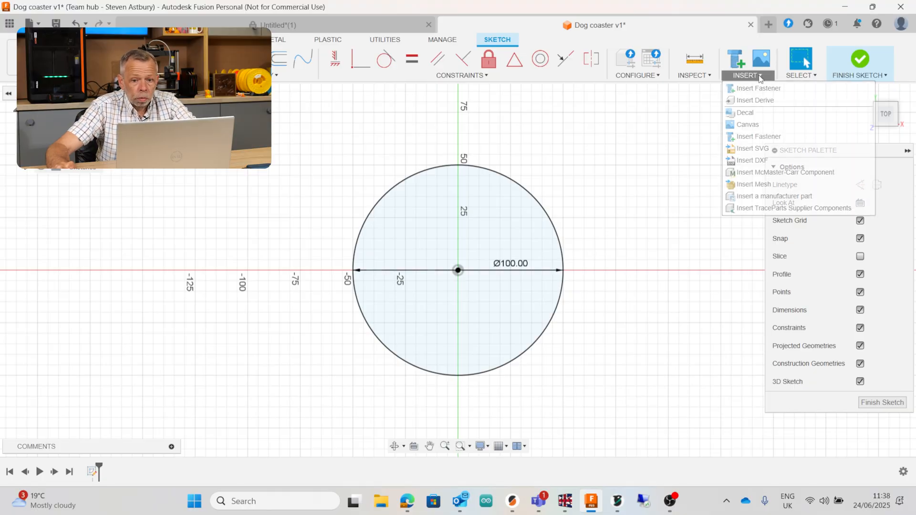
mouse_move(754, 148)
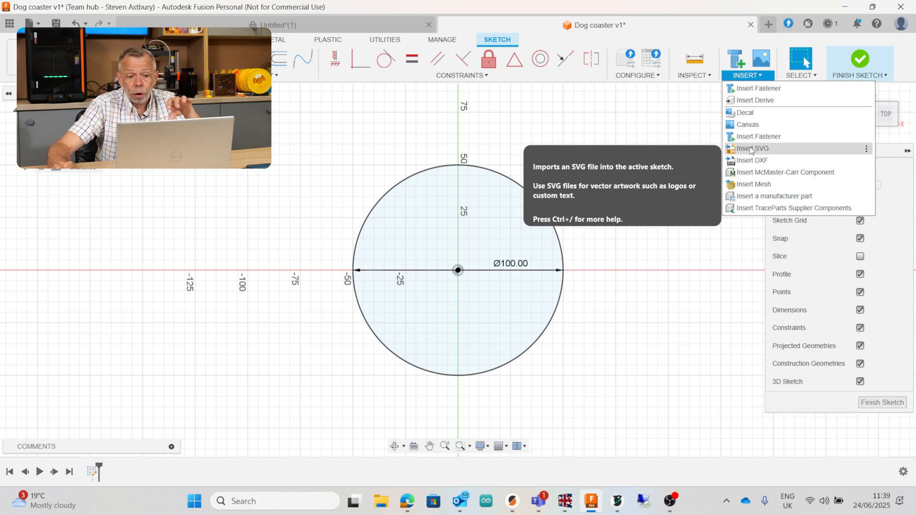
Launch Insert SVG from the Insert menu to reach the file dialog
left_click(753, 148)
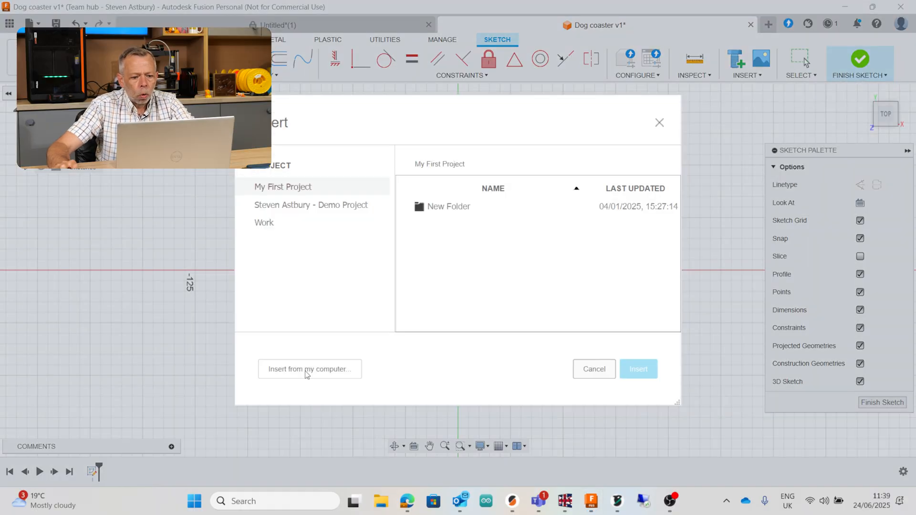
Insert the Sleeping dog SVG from Downloads on this computer
left_click(309, 369)
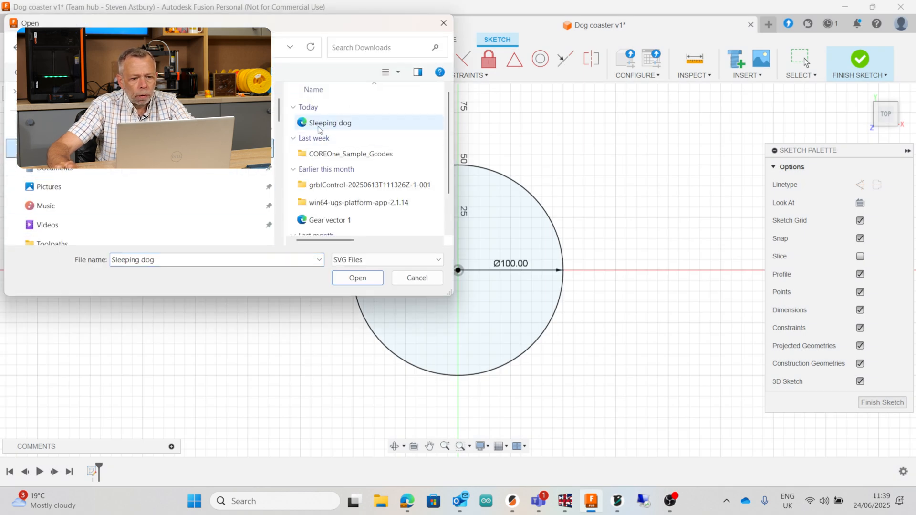
mouse_move(330, 123)
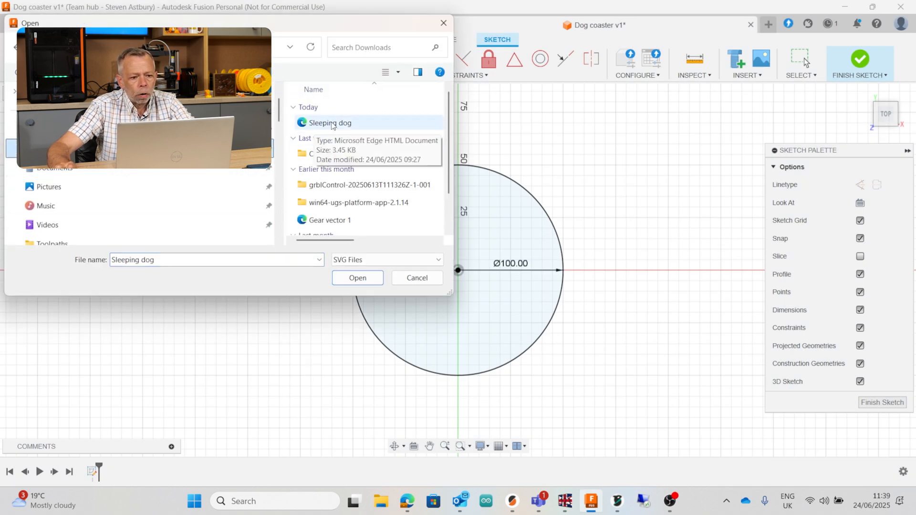
left_click(357, 278)
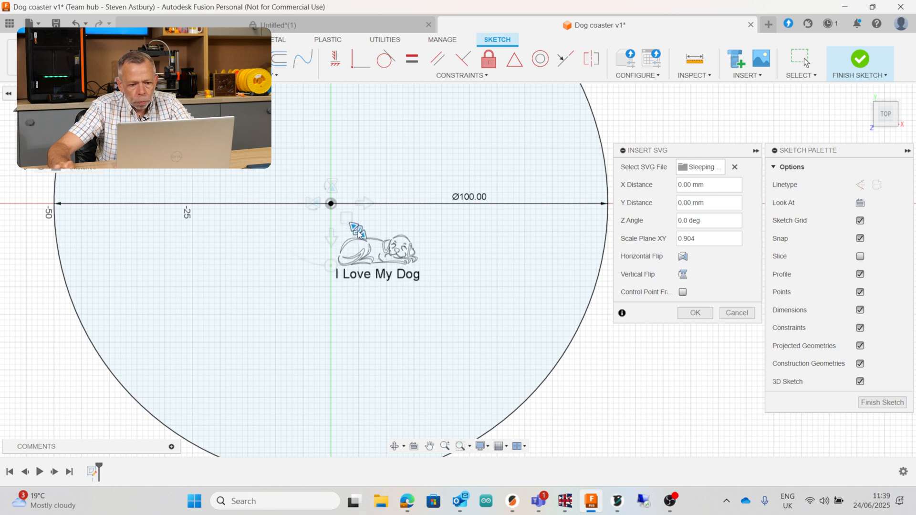
Scale the dog artwork and drag it centred inside the 100 mm circle
type("2.381")
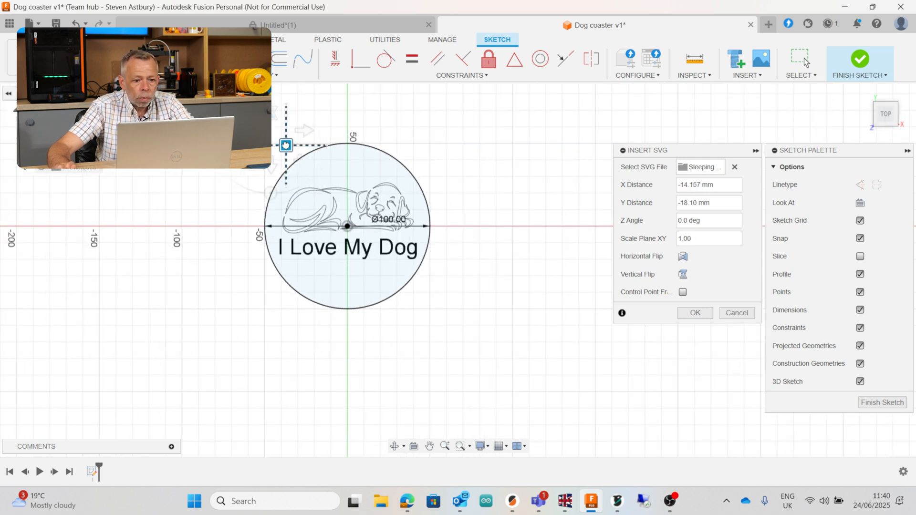
left_click_drag(286, 145, 282, 139)
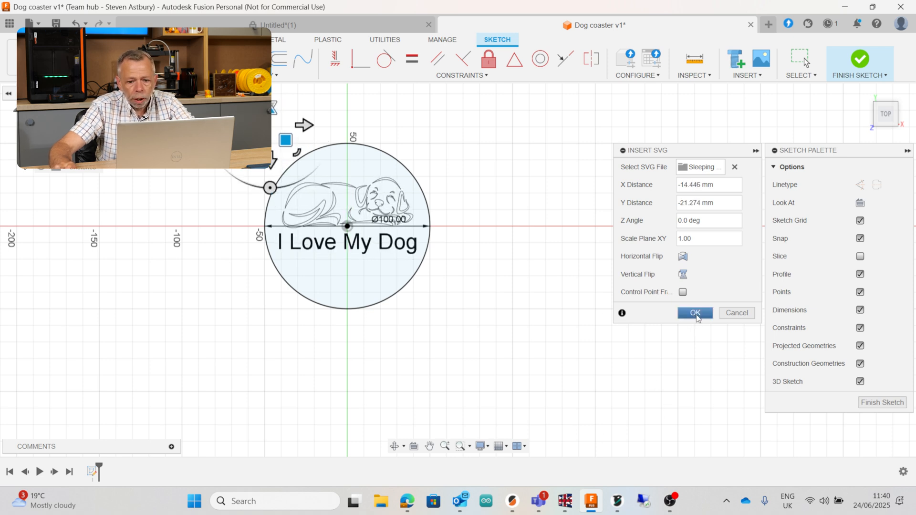
Confirm the Insert SVG dialog with OK to commit the dog graphic
left_click(694, 312)
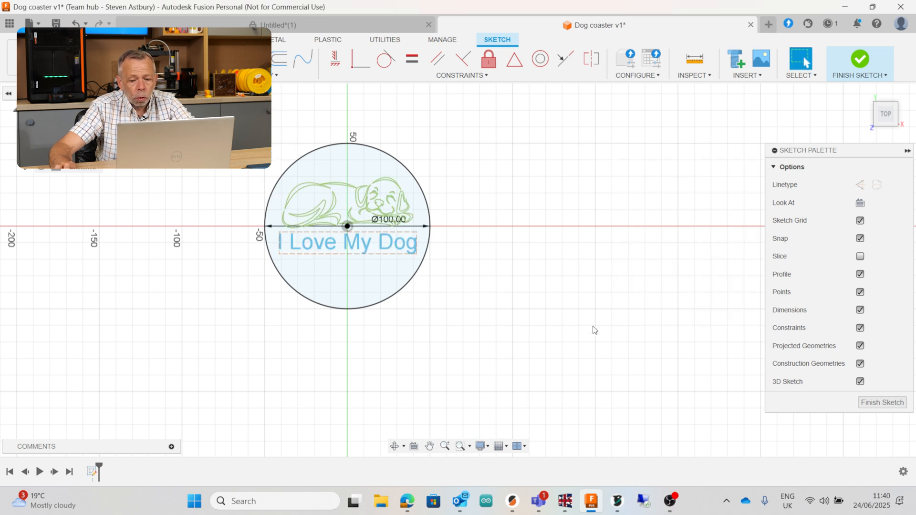
mouse_move(603, 332)
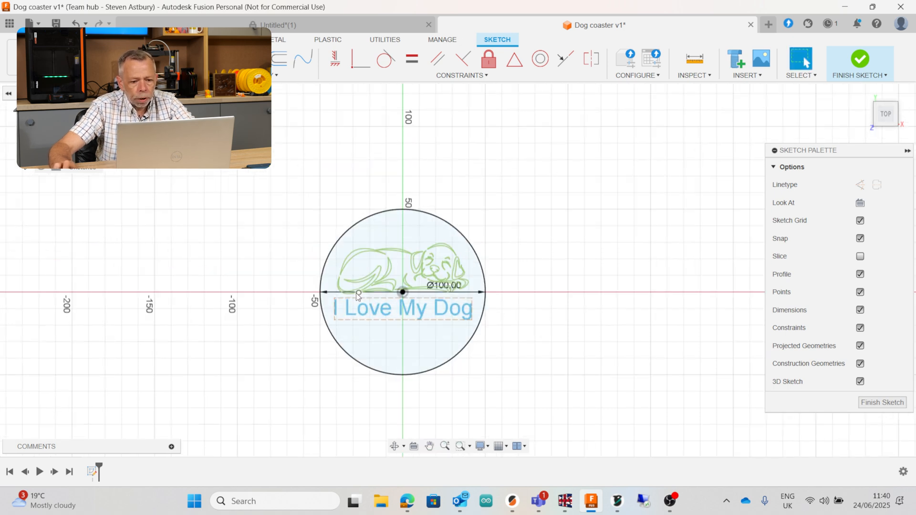
mouse_move(315, 312)
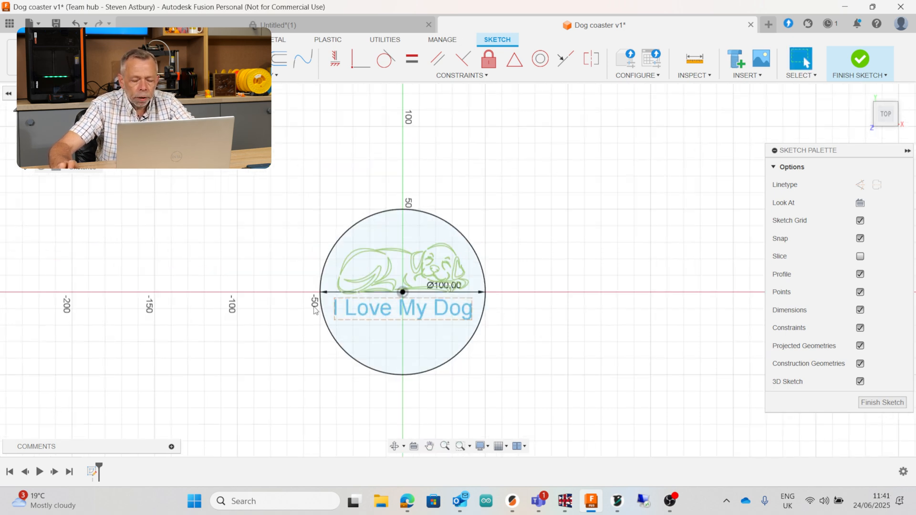
mouse_move(859, 60)
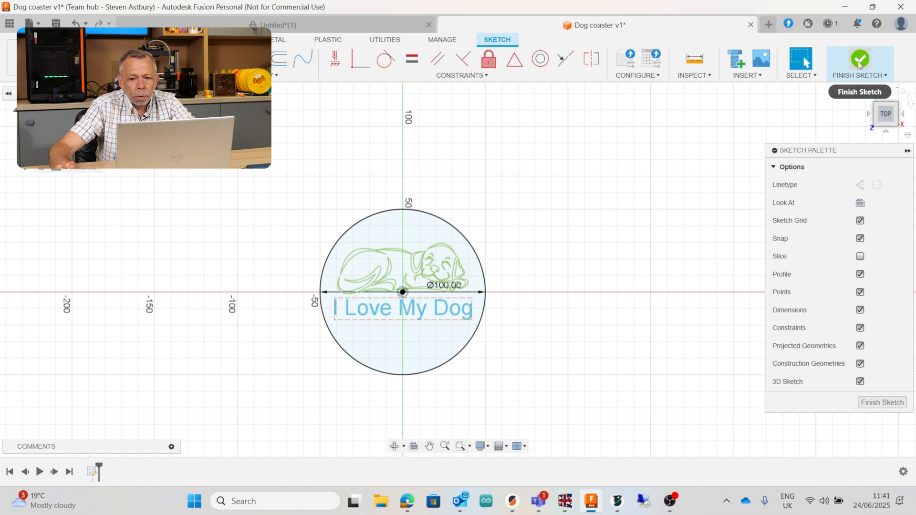
mouse_move(859, 63)
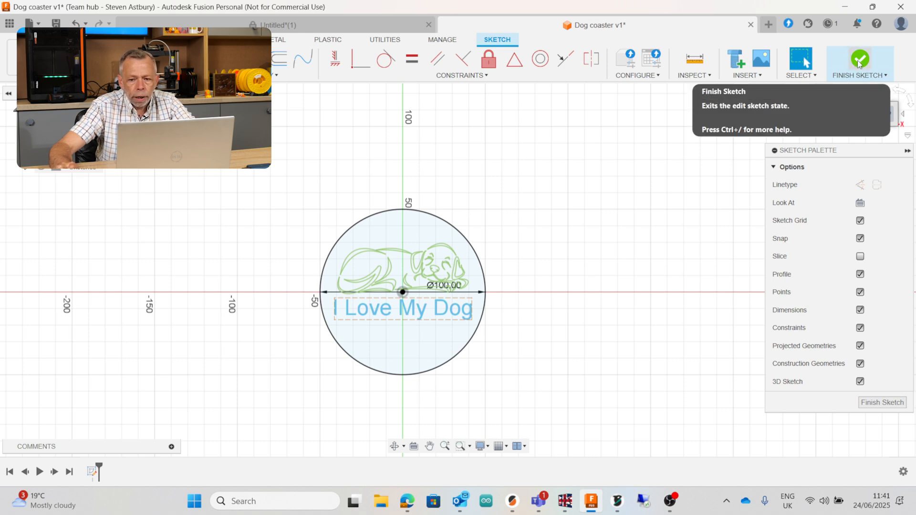
Click Finish Sketch to close the circle-and-dog coaster sketch
left_click(859, 61)
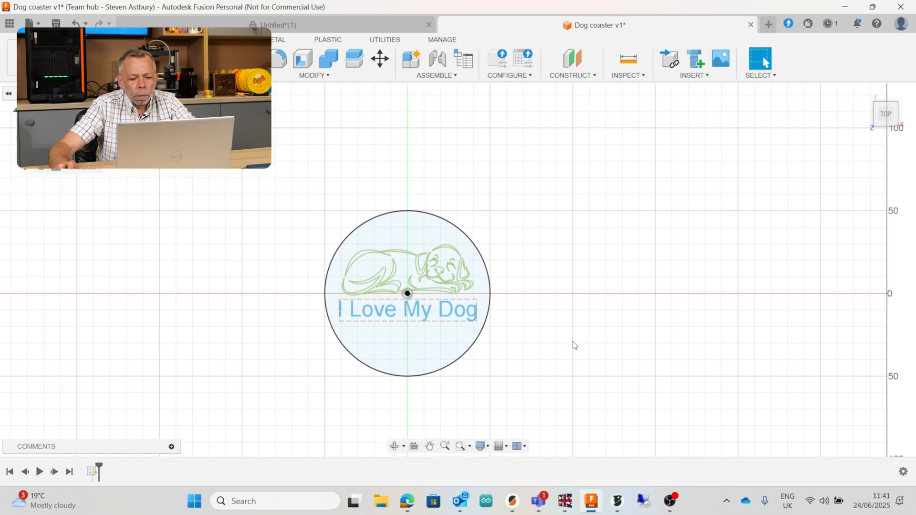
mouse_move(580, 343)
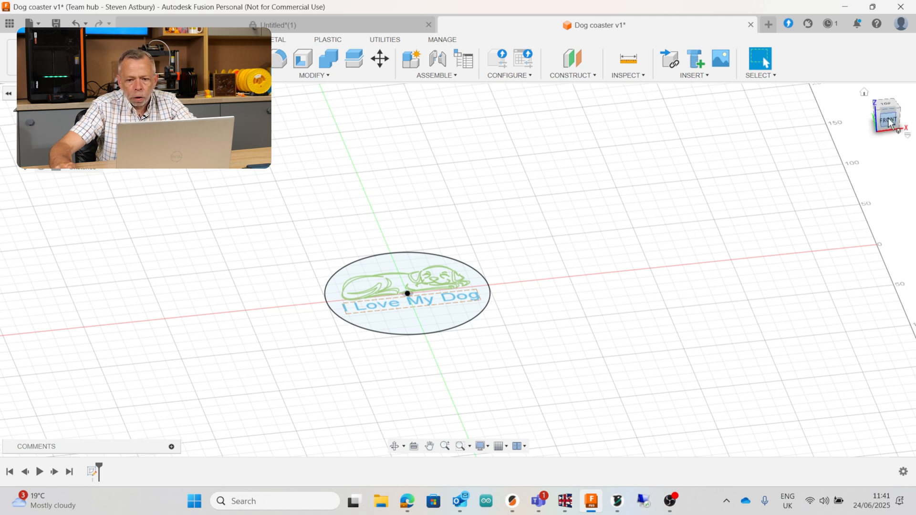
left_click(886, 113)
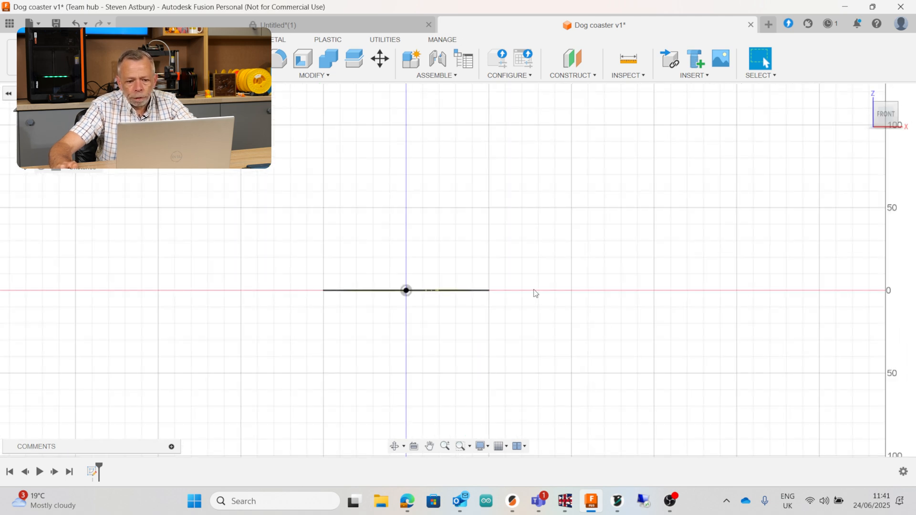
mouse_move(865, 104)
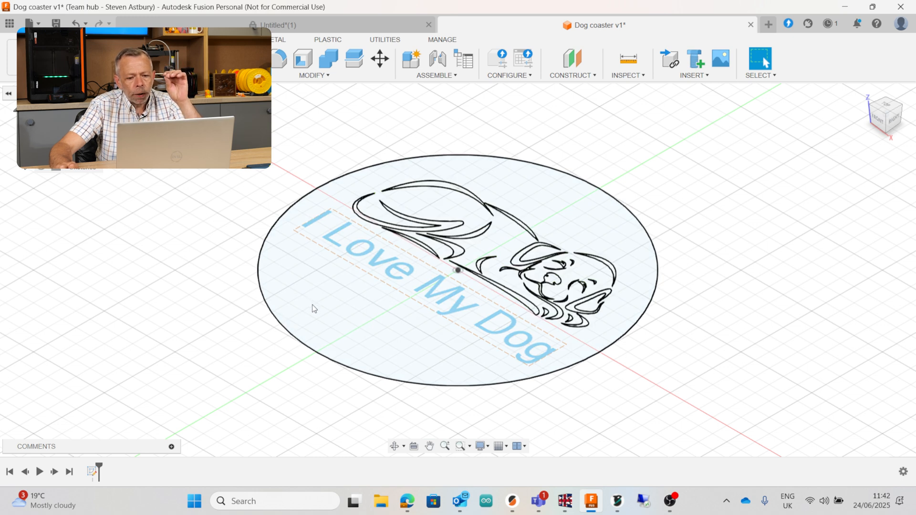
mouse_move(336, 324)
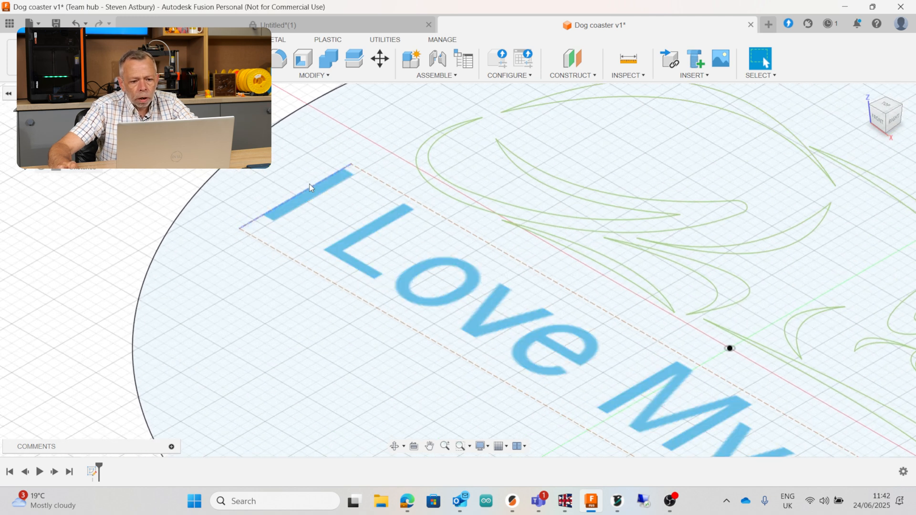
Select the I Love My Dog text plus the dog's closed profiles, including the head outline
left_click(283, 344)
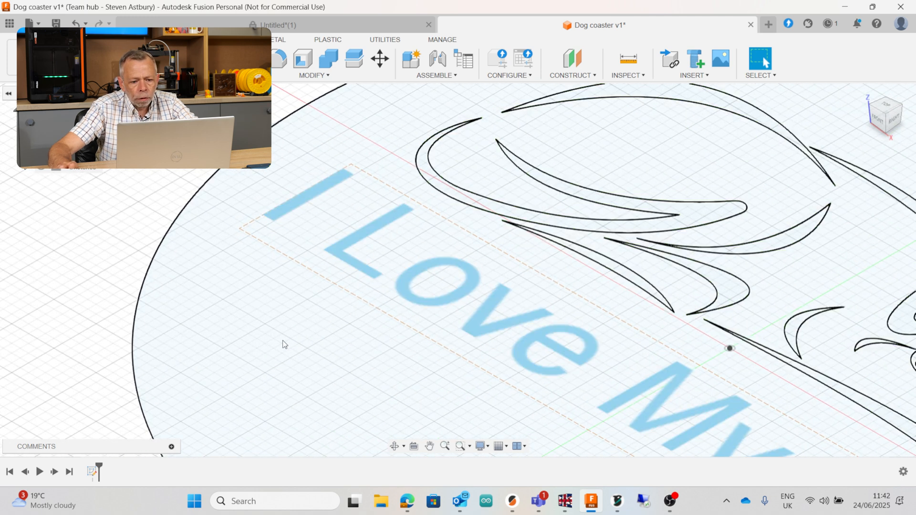
left_click(351, 248)
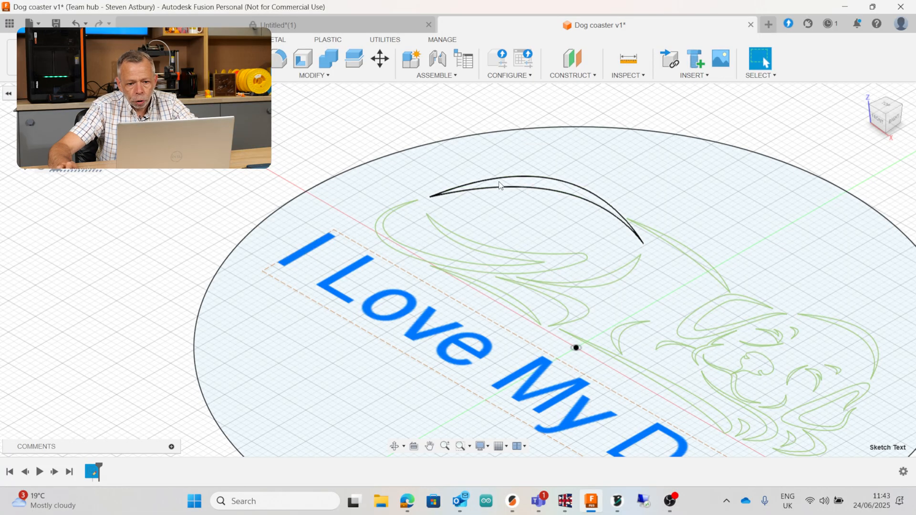
left_click(526, 181)
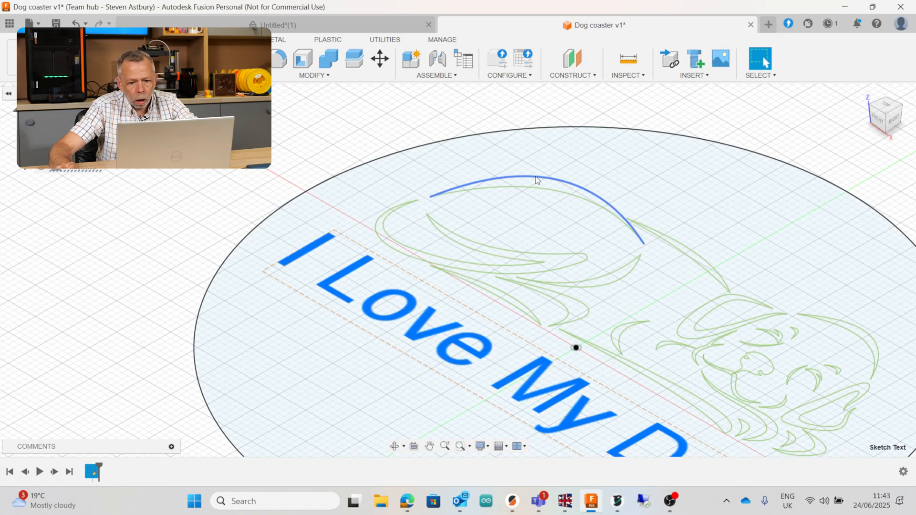
left_click(541, 187)
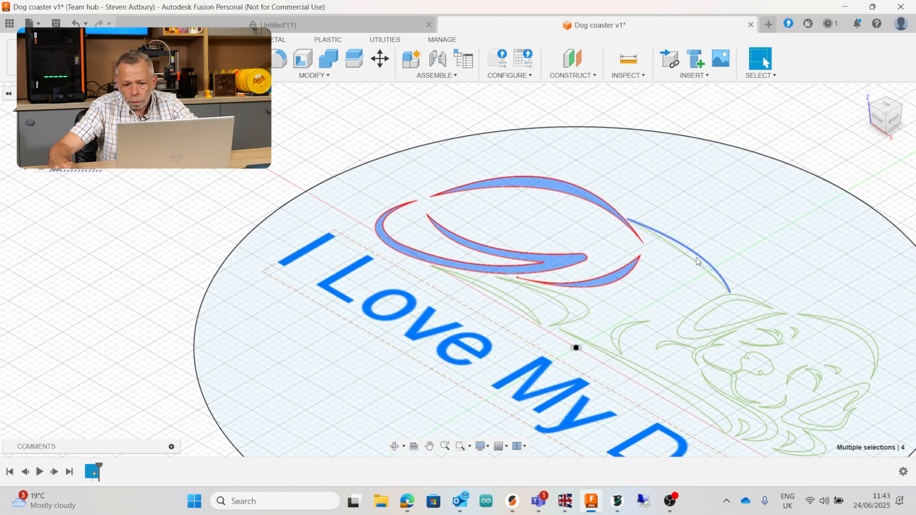
left_click(517, 308)
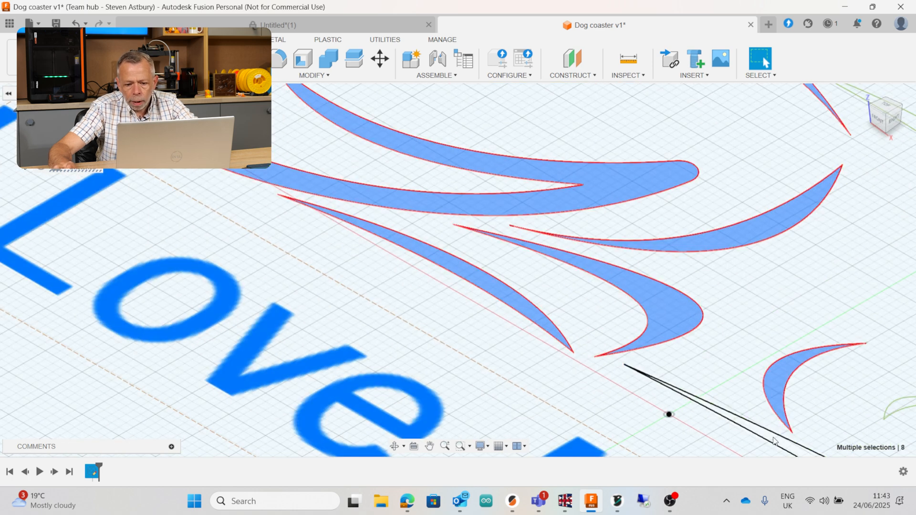
scroll("down", 3)
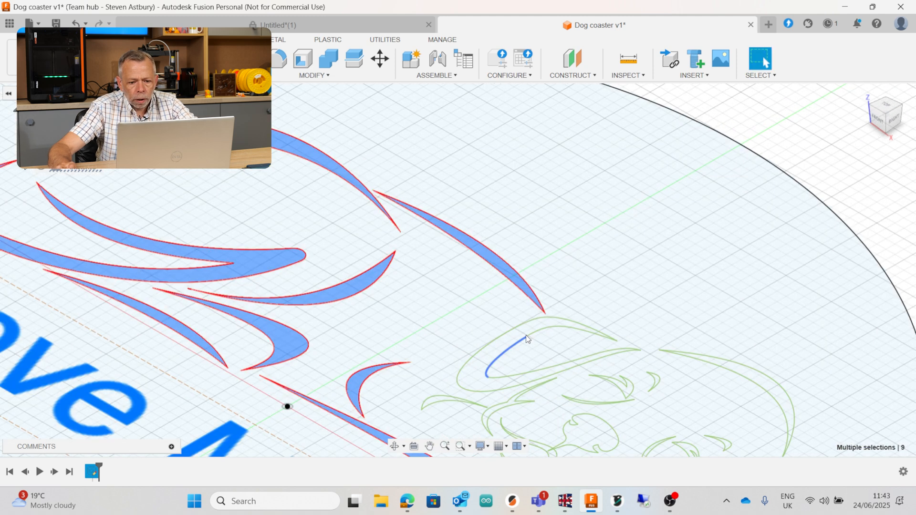
left_click(525, 339)
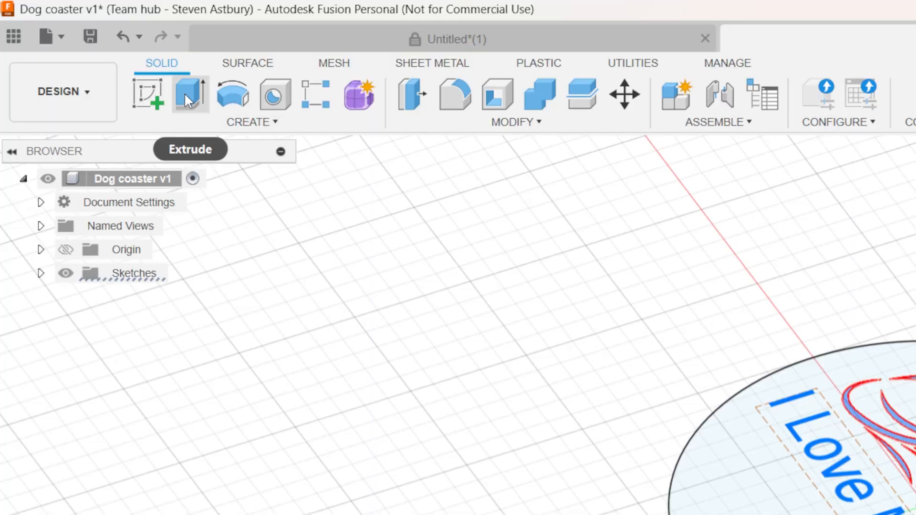
mouse_move(189, 96)
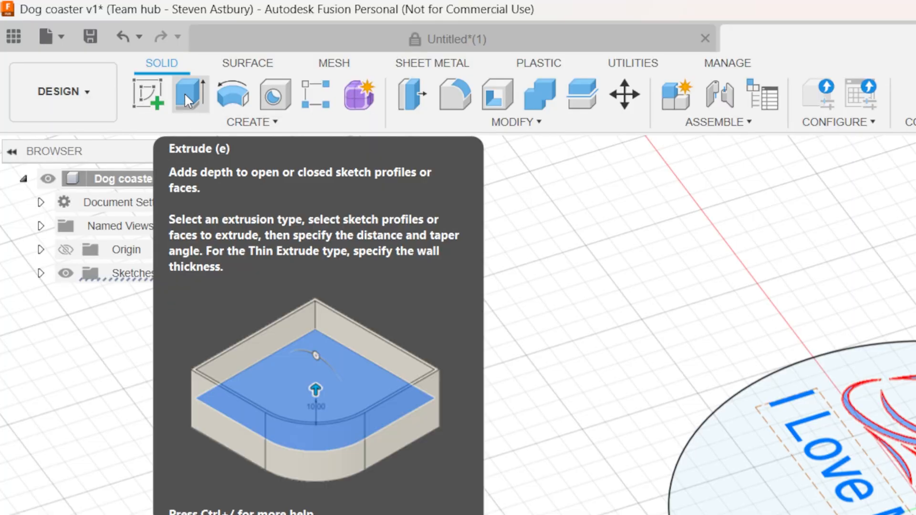
Extrude the 27 dog and lettering profiles 3 mm as a new body
left_click(190, 95)
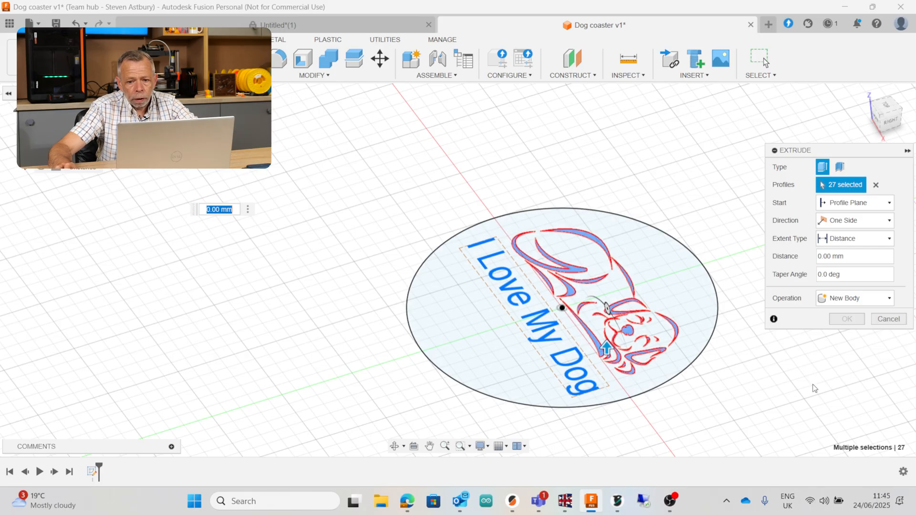
mouse_move(244, 286)
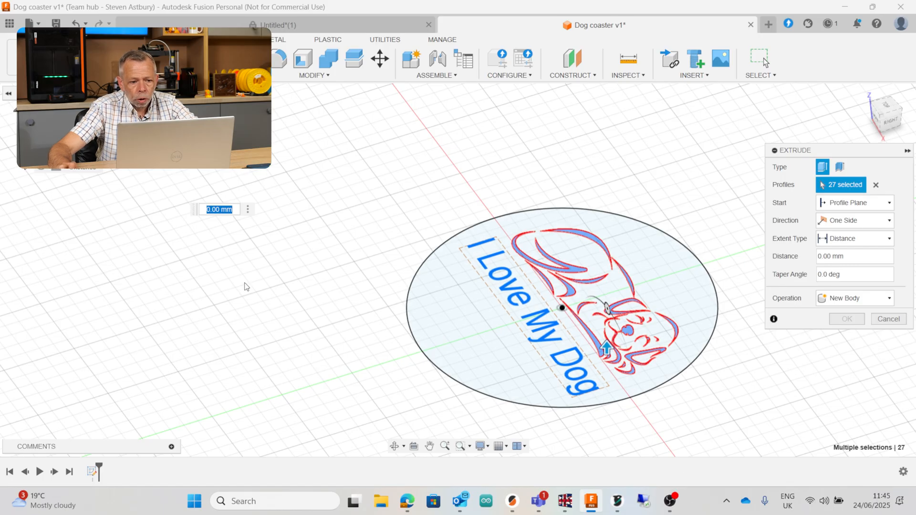
mouse_move(218, 209)
type("5")
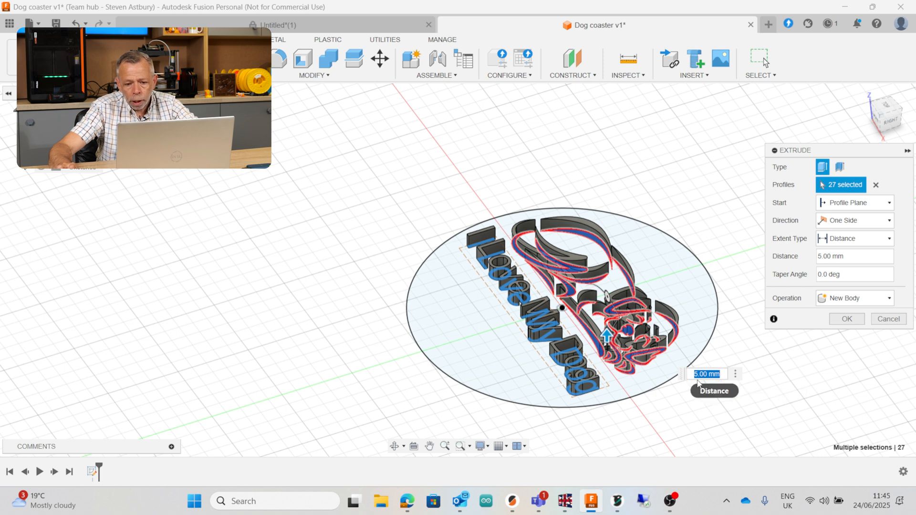
mouse_move(707, 393)
type("3")
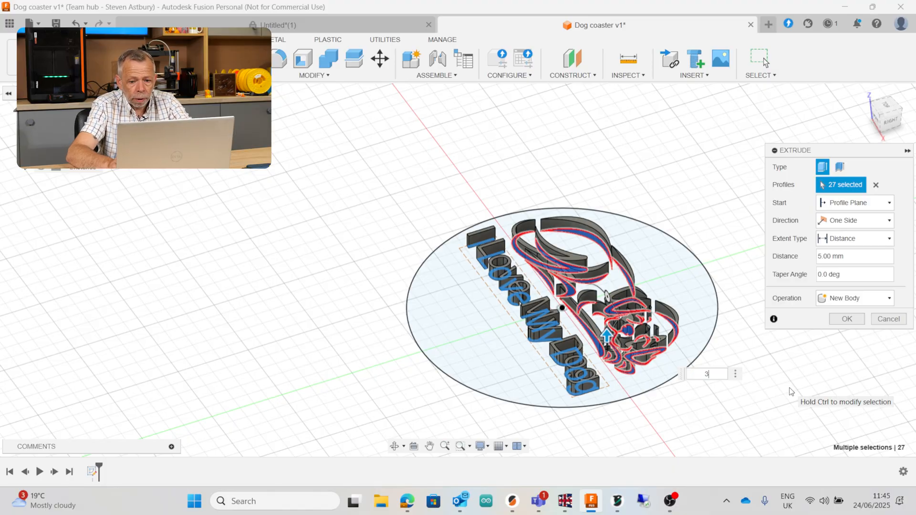
left_click(846, 318)
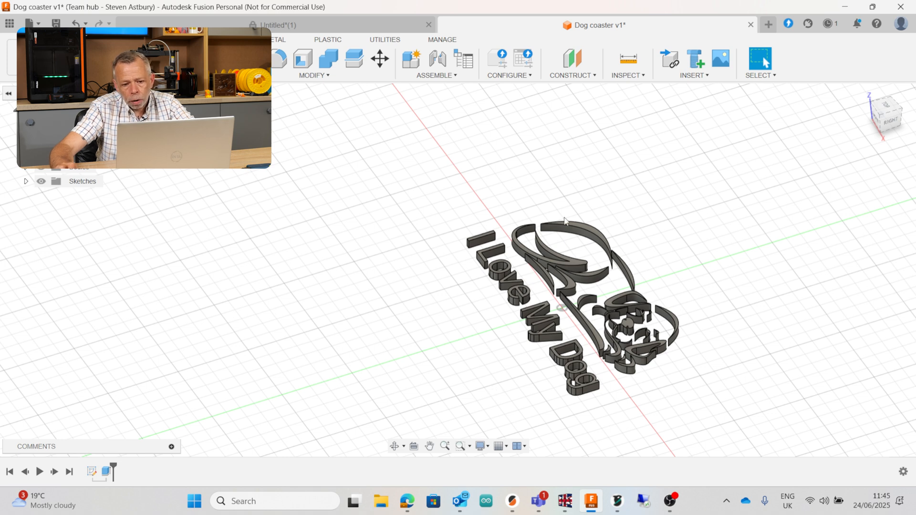
mouse_move(698, 341)
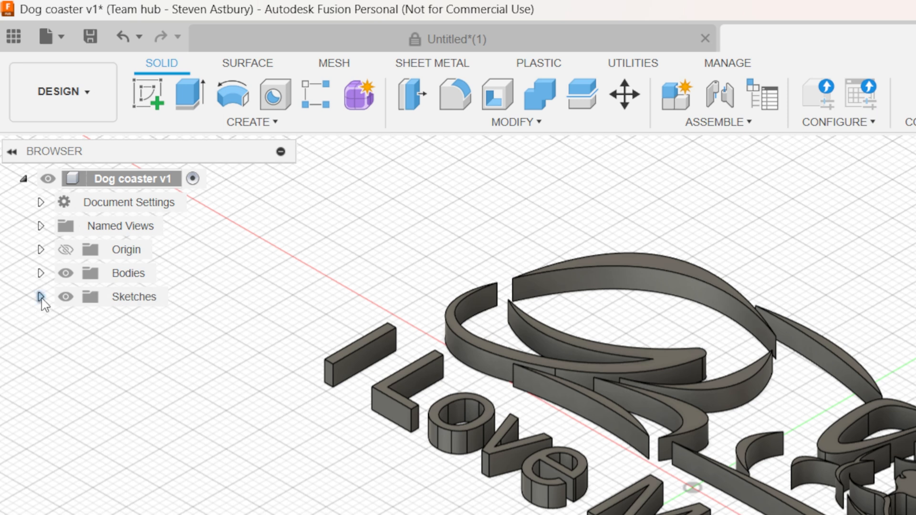
Unhide Sketch1 in the Browser and select the circle's base profile
left_click(41, 296)
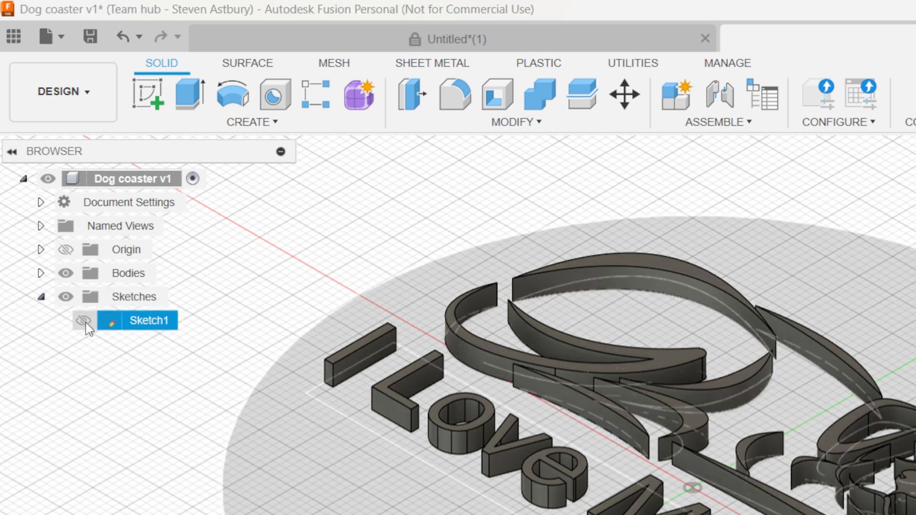
left_click(82, 320)
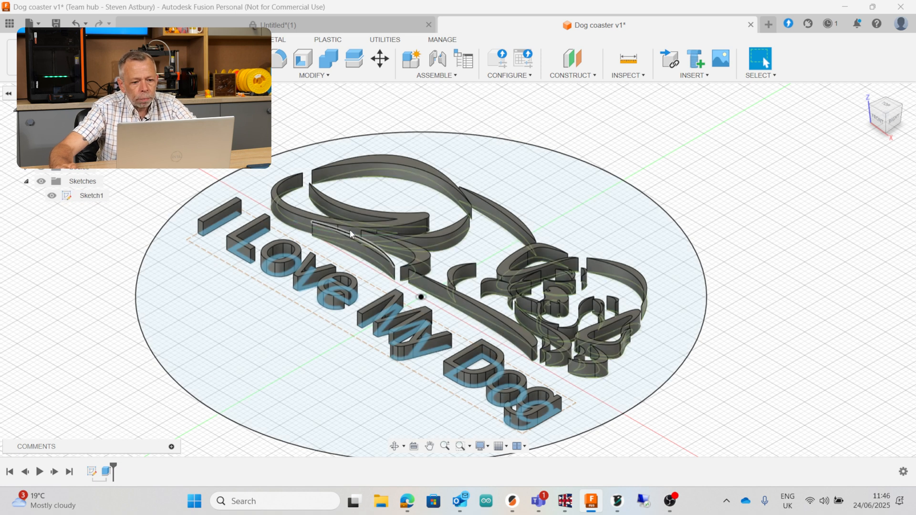
left_click(342, 299)
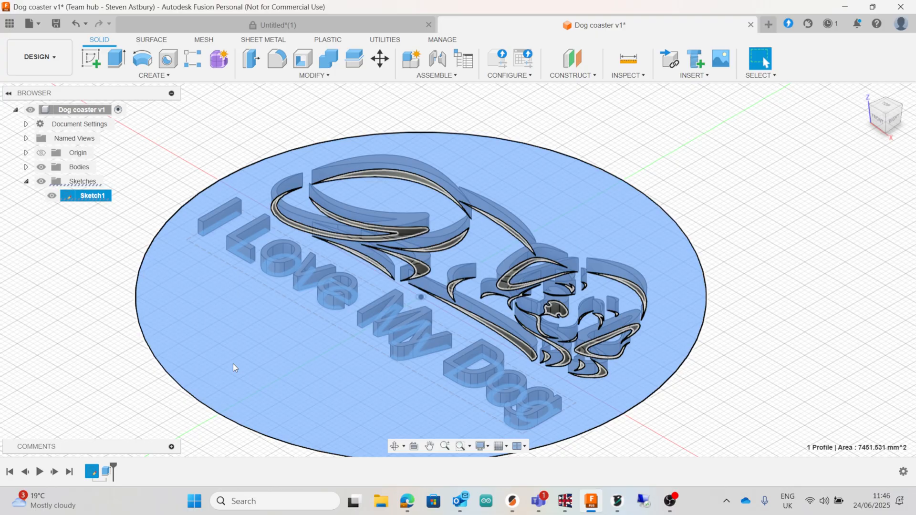
Extrude the circle base profile 3 mm as a New Body, then hide Sketch1
left_click(115, 58)
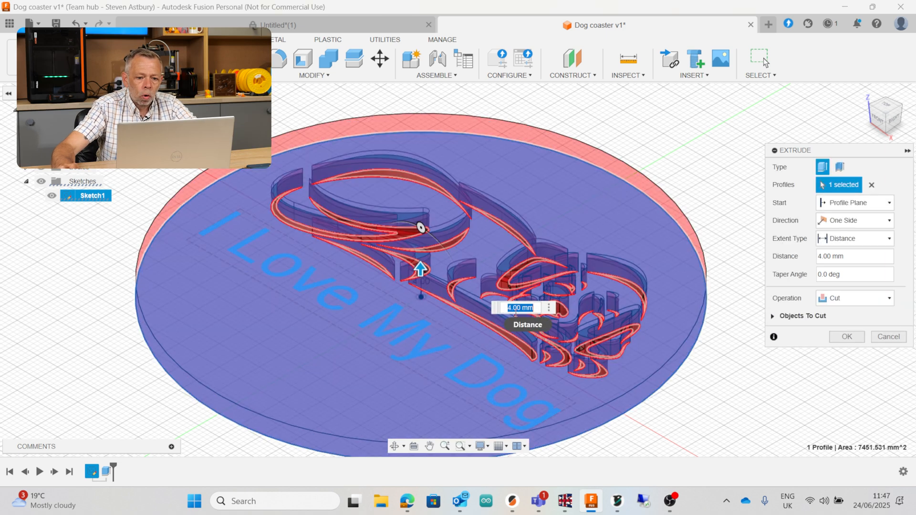
type("3")
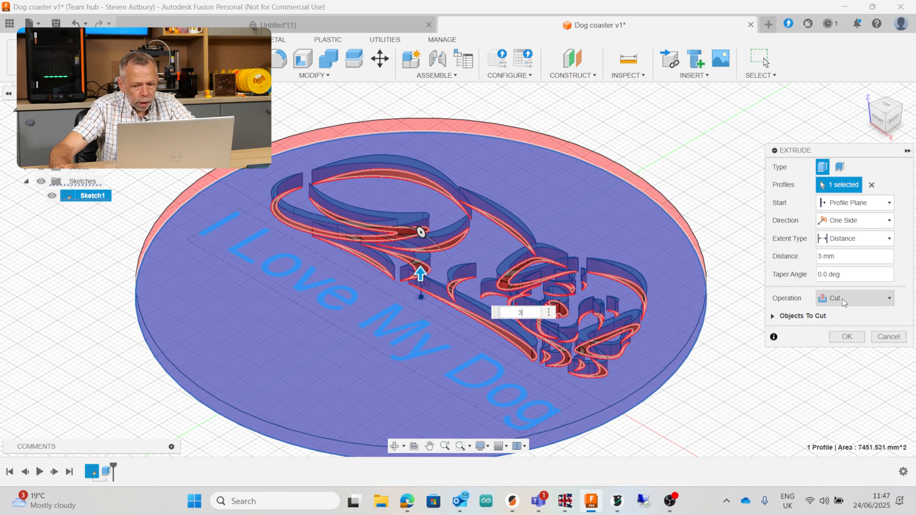
mouse_move(841, 308)
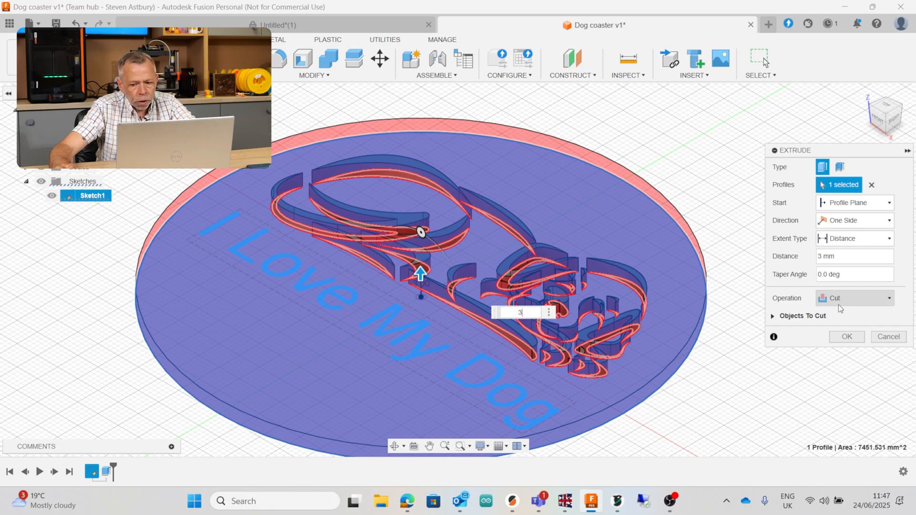
mouse_move(624, 448)
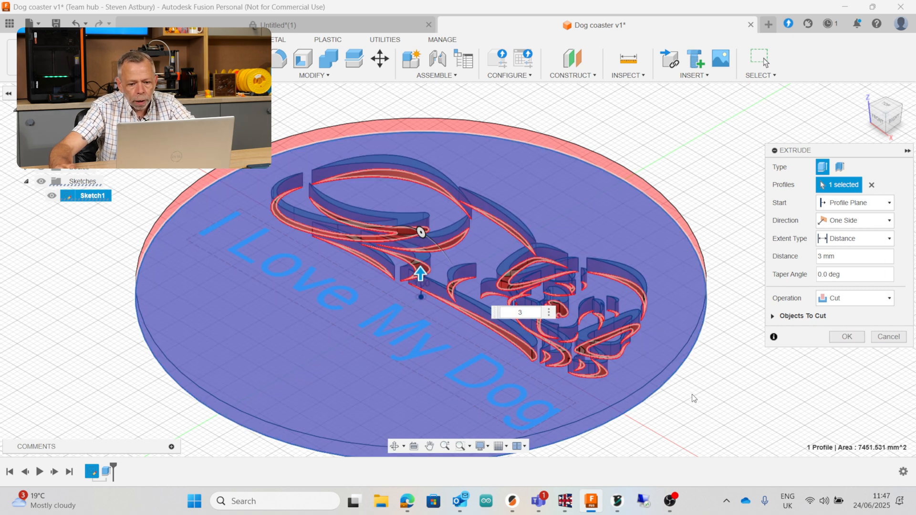
mouse_move(897, 329)
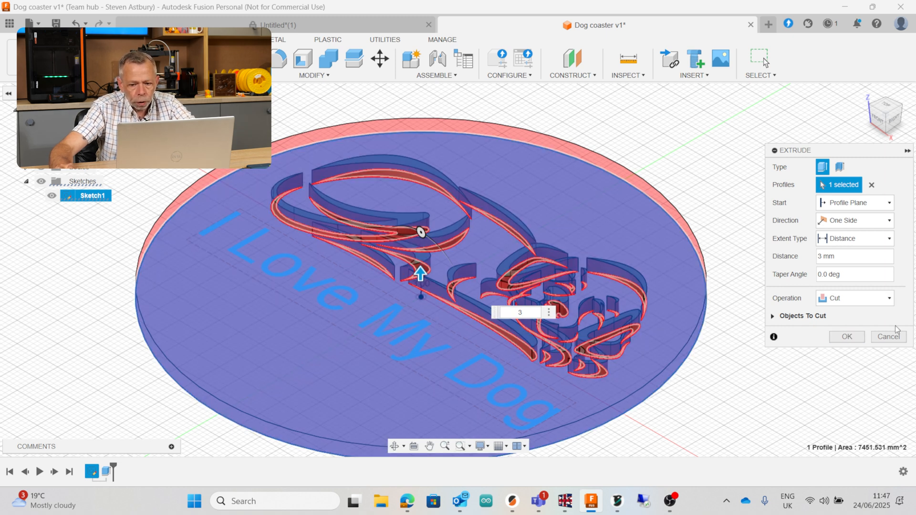
left_click(888, 298)
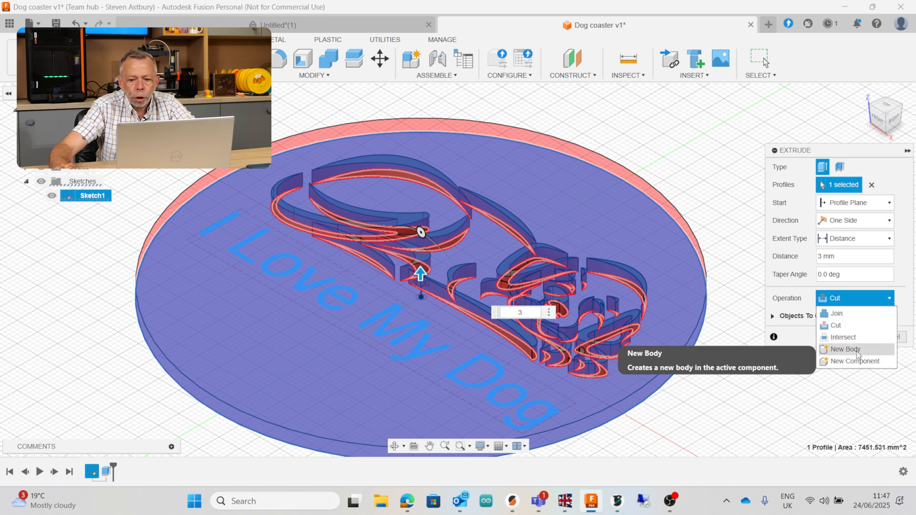
left_click(845, 349)
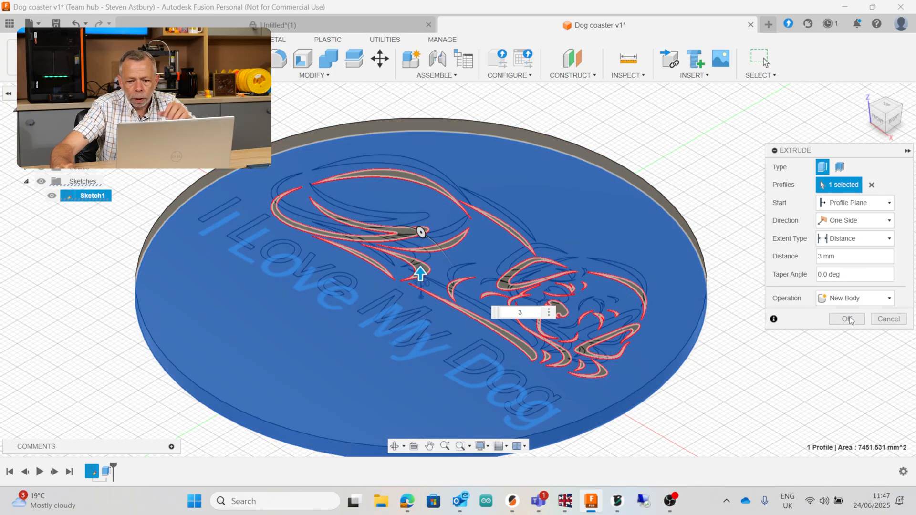
left_click(846, 320)
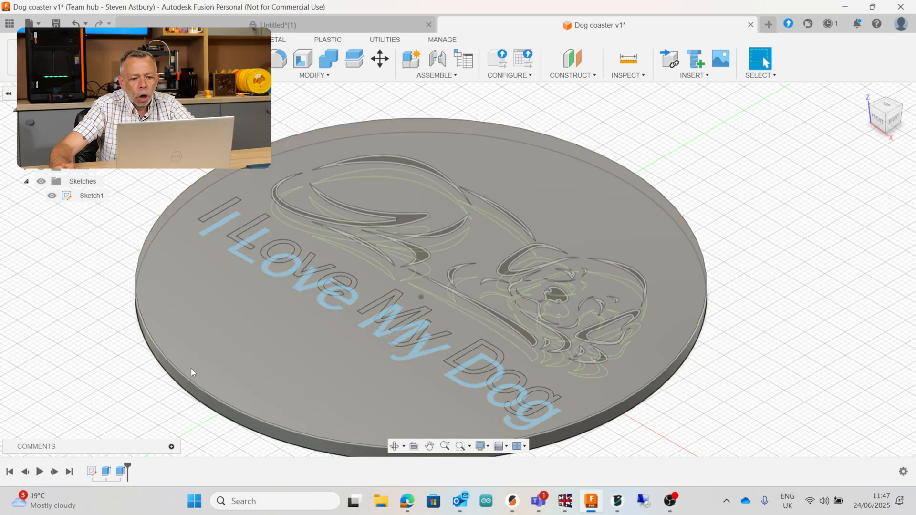
left_click(51, 195)
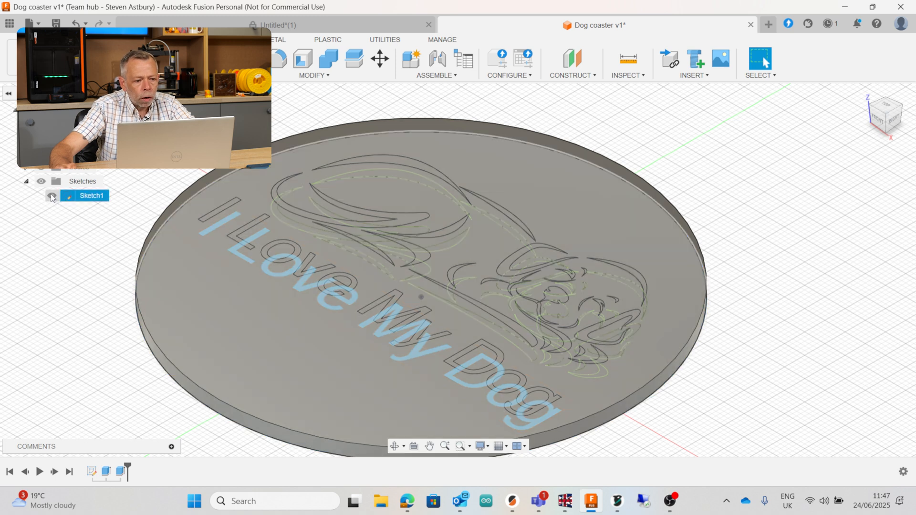
left_click(52, 196)
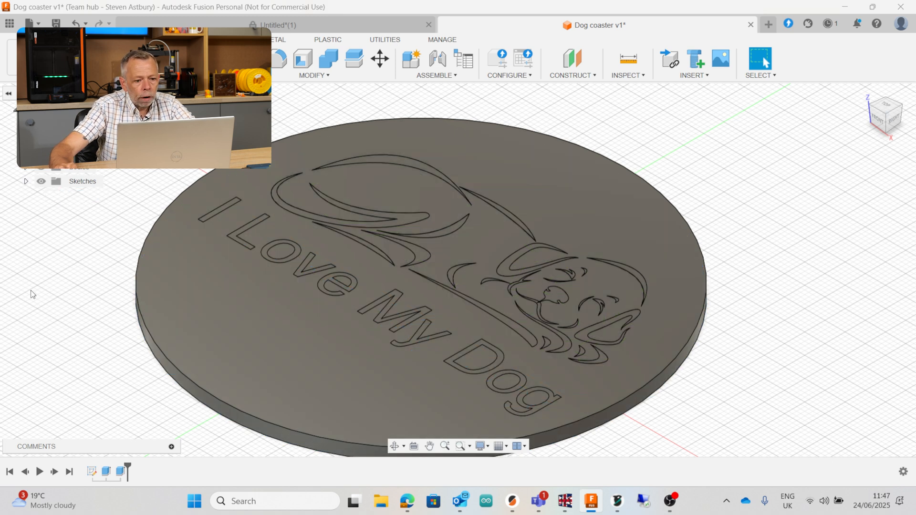
mouse_move(720, 352)
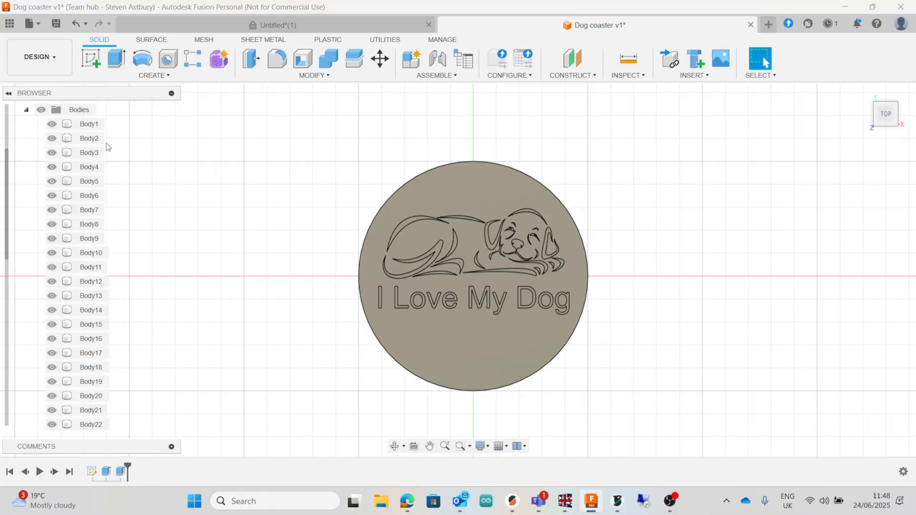
mouse_move(88, 166)
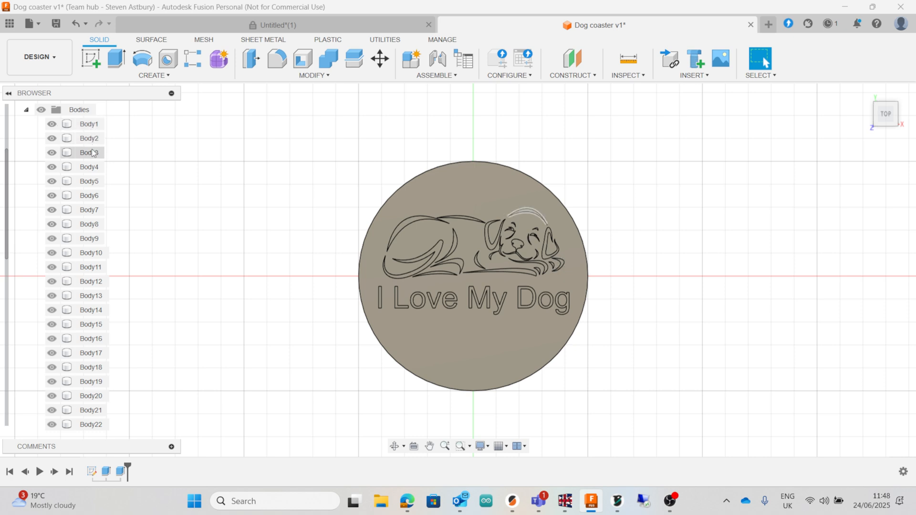
mouse_move(88, 166)
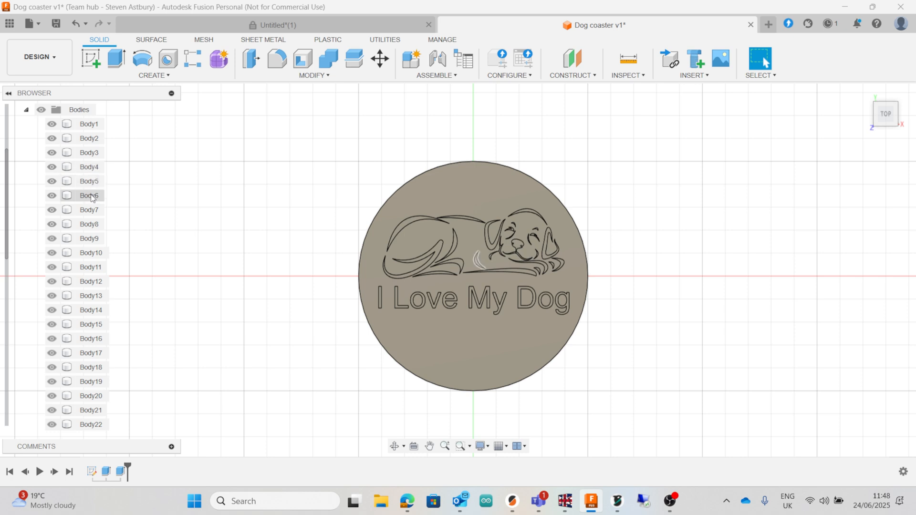
Hide Body36, the coaster disc, from the Bodies list
scroll("down", 3)
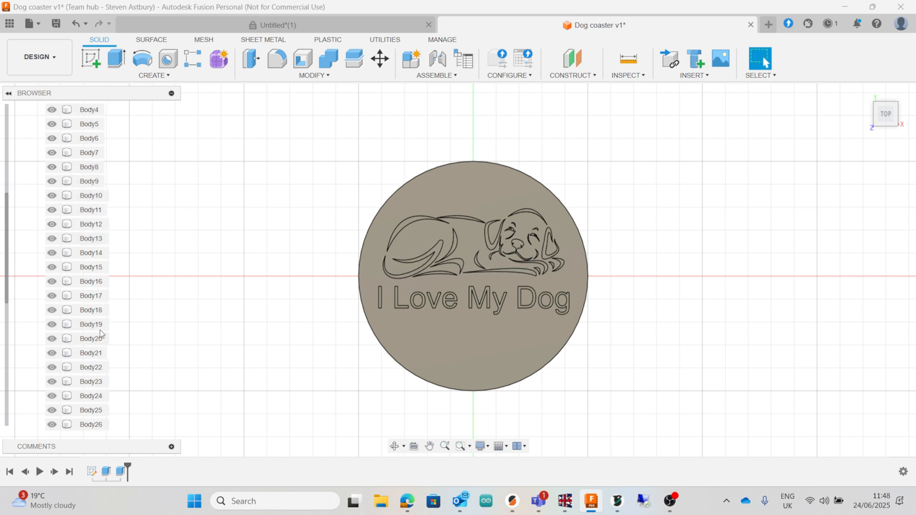
scroll("down", 3)
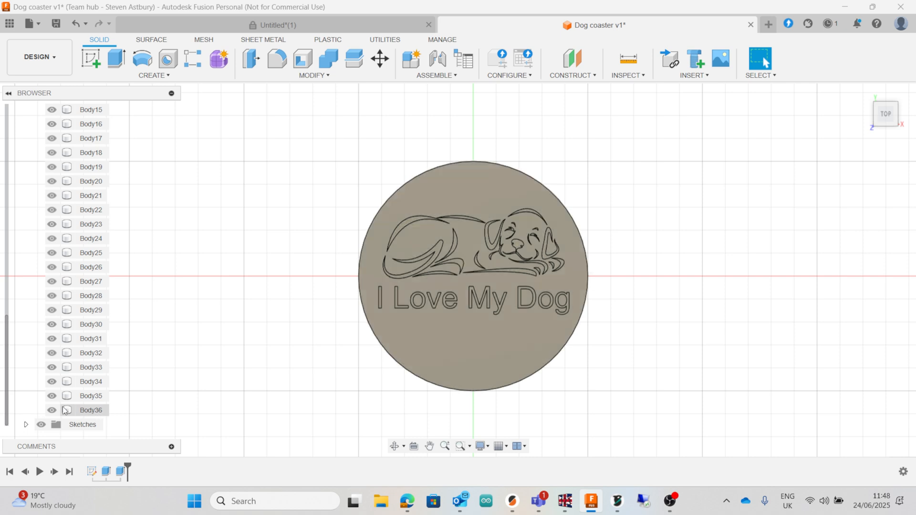
left_click(90, 409)
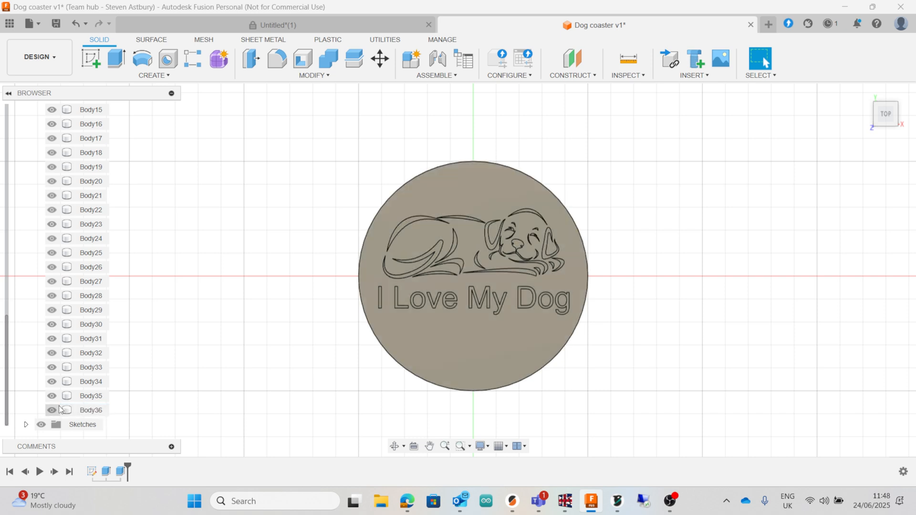
left_click(91, 410)
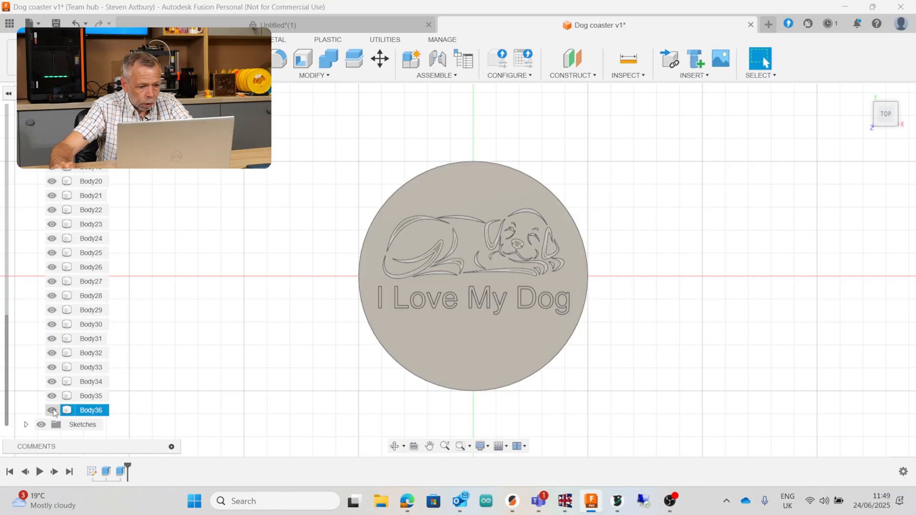
left_click(51, 409)
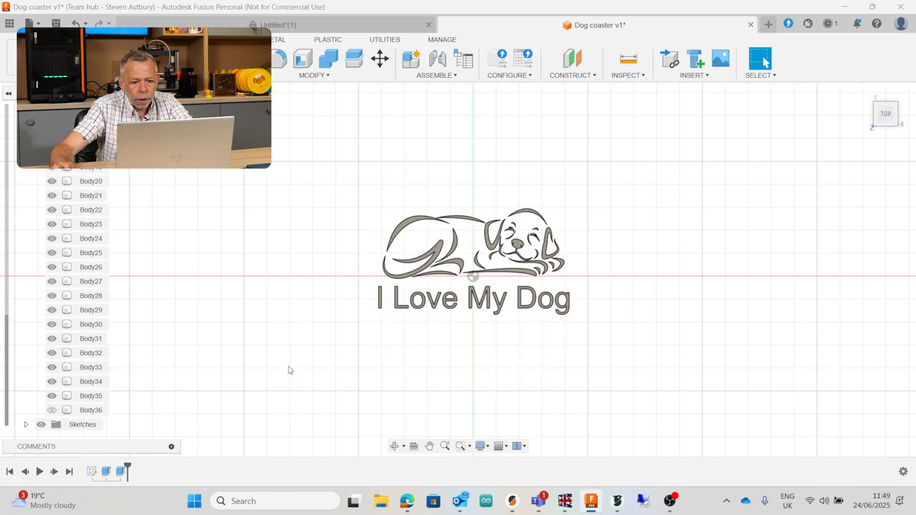
mouse_move(351, 154)
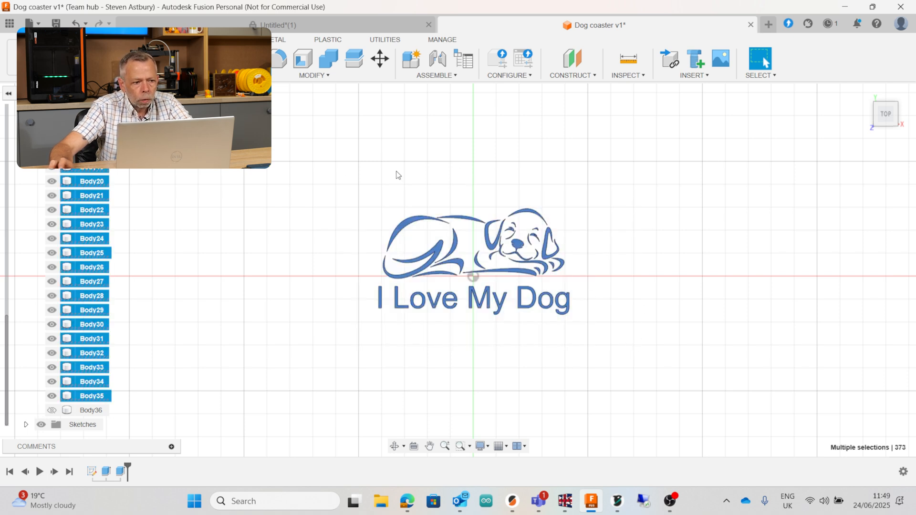
mouse_move(372, 405)
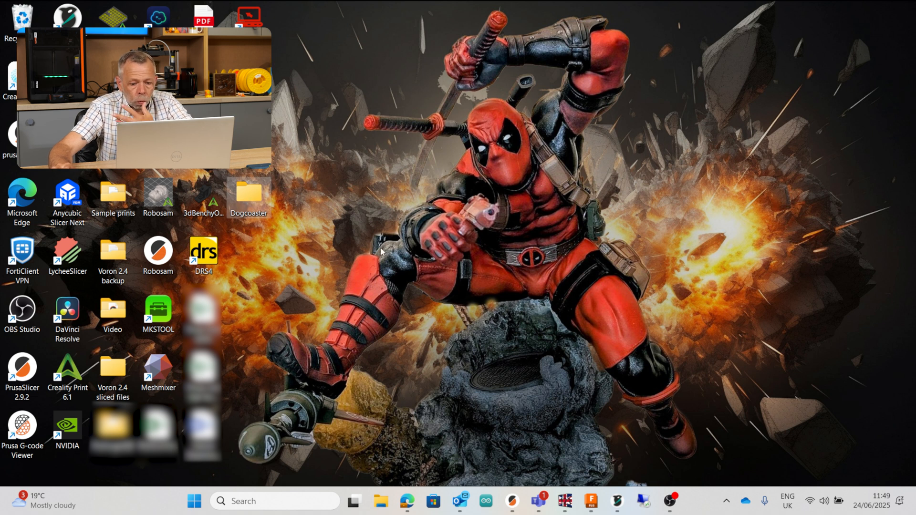
left_click(590, 501)
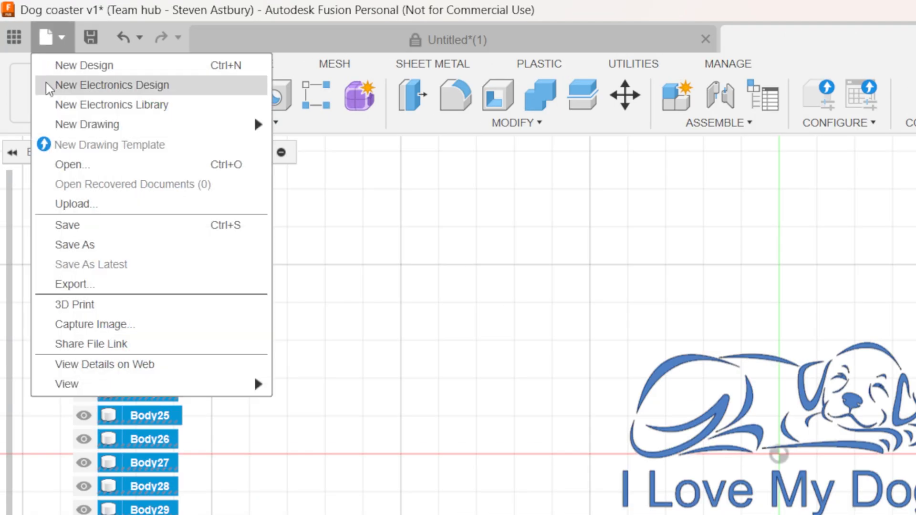
mouse_move(87, 284)
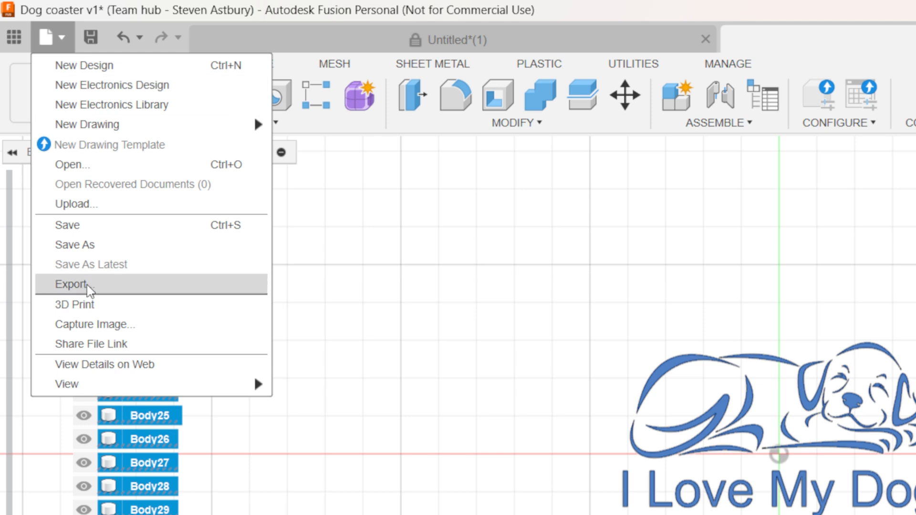
Export the visible bodies as STL 'dog image' into Desktop\Dogcoaster
left_click(73, 284)
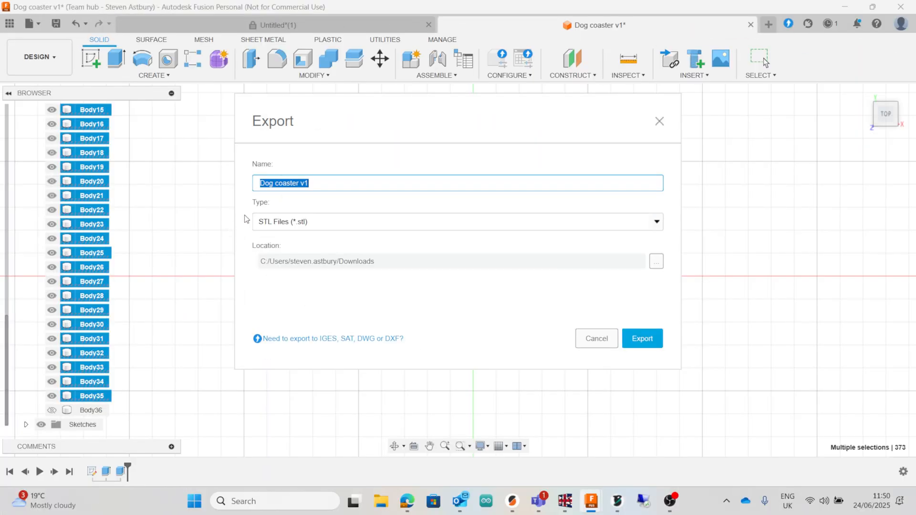
mouse_move(263, 165)
type("dog image")
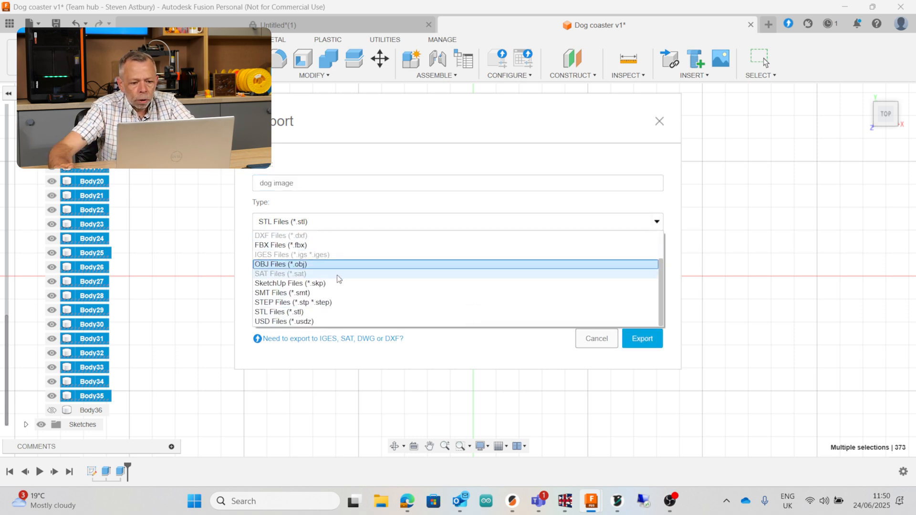
left_click(279, 312)
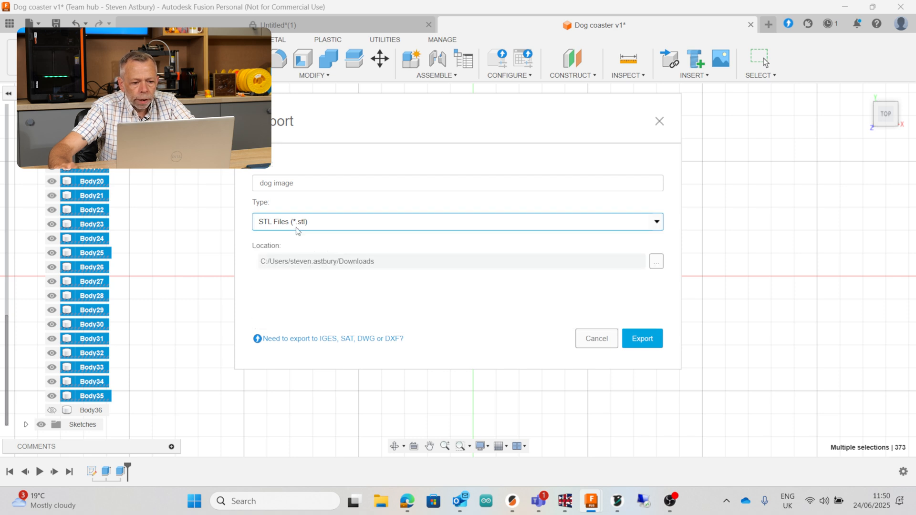
mouse_move(643, 275)
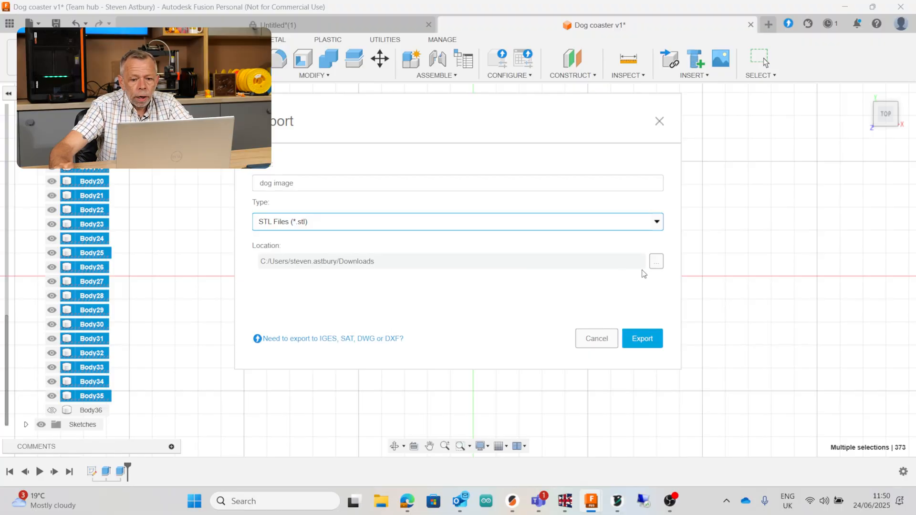
mouse_move(641, 262)
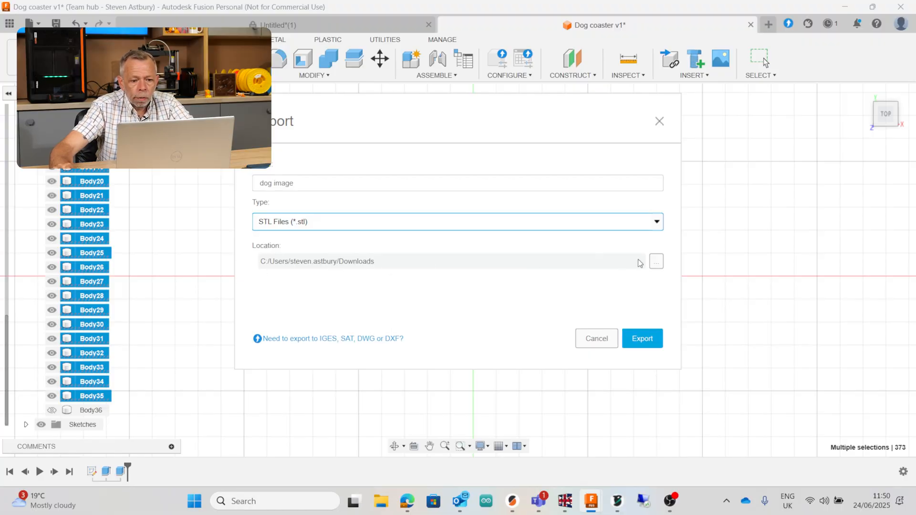
left_click(655, 261)
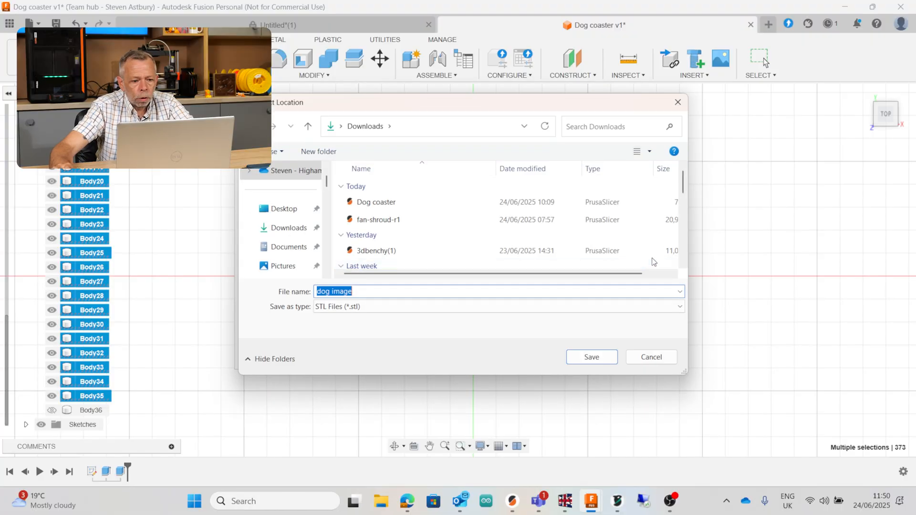
left_click(285, 209)
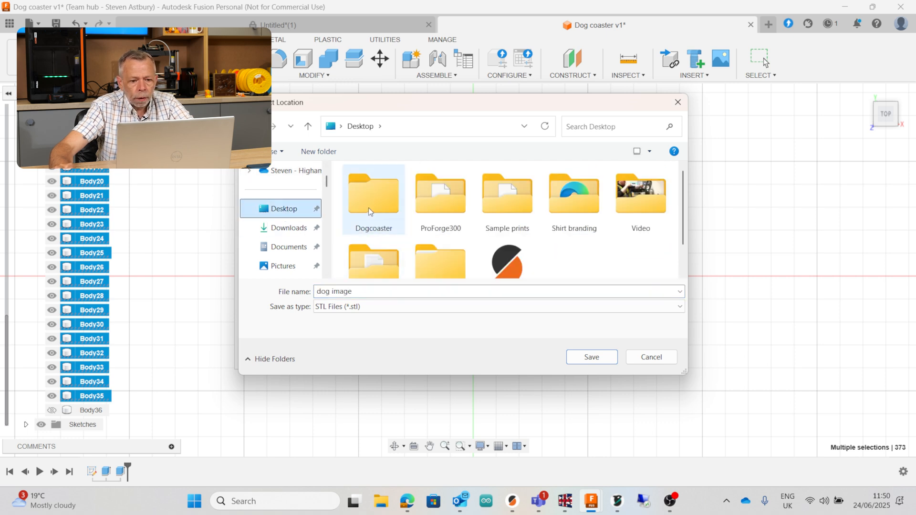
left_click(373, 196)
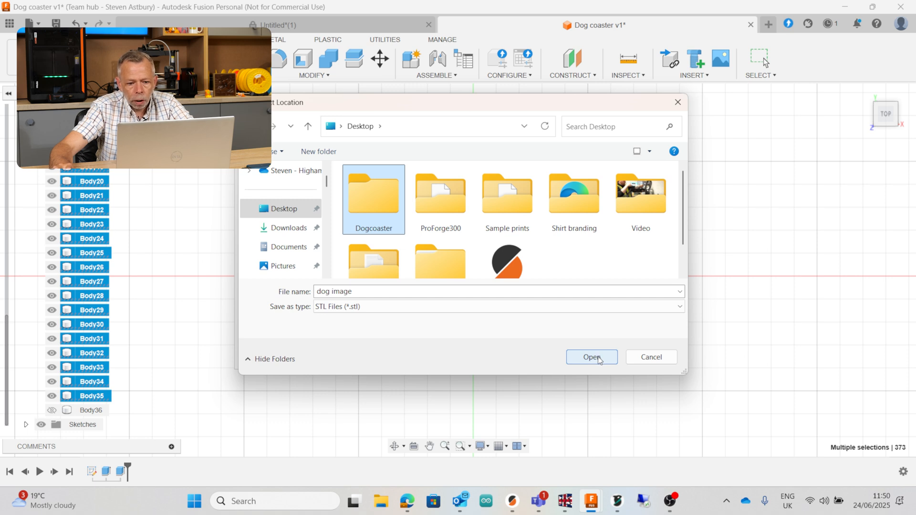
double_click(373, 192)
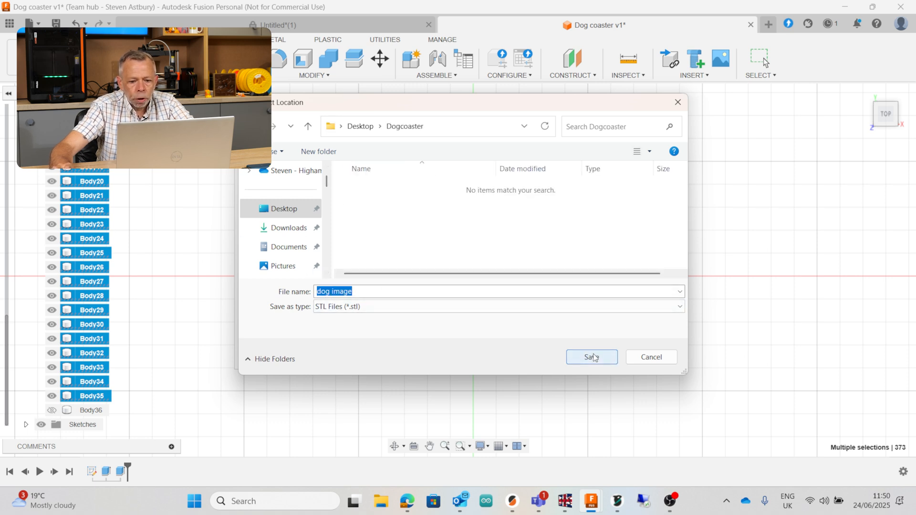
left_click(590, 357)
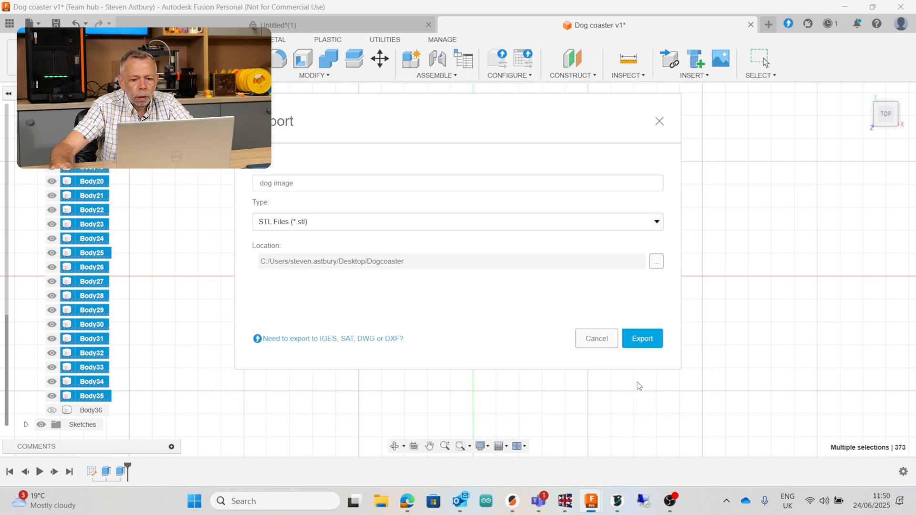
left_click(642, 339)
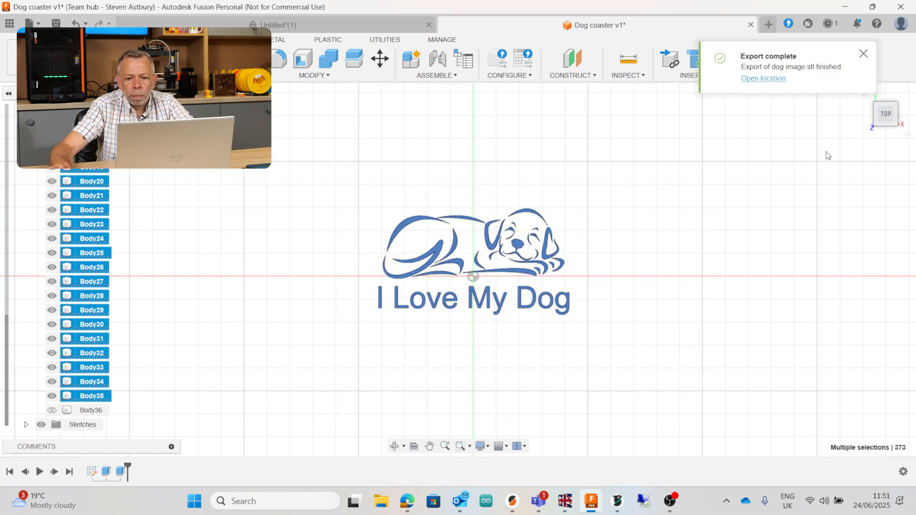
mouse_move(822, 78)
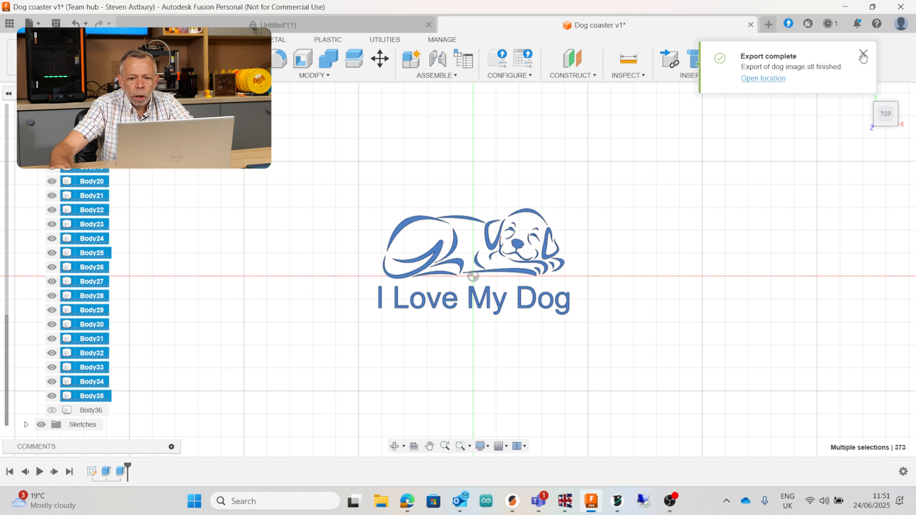
Show the coaster disc again and hide the dog and lettering bodies, including the letter I
left_click(863, 56)
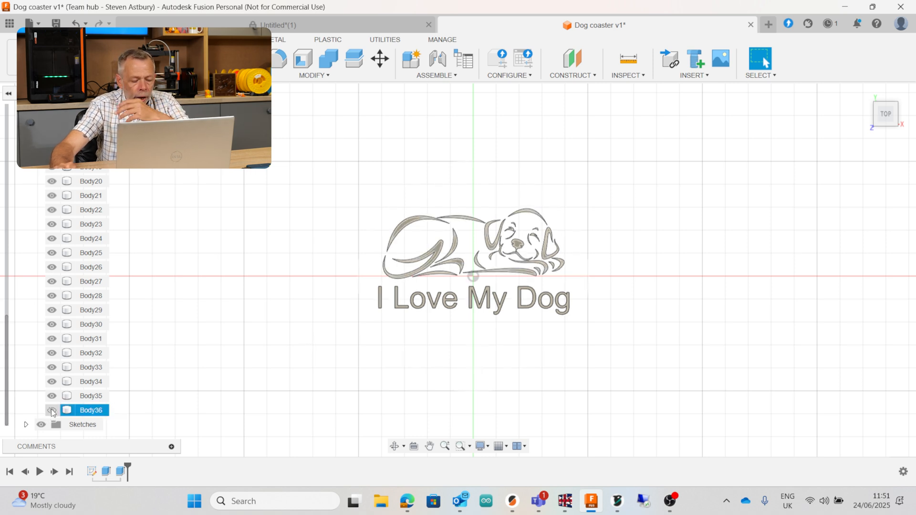
left_click(52, 411)
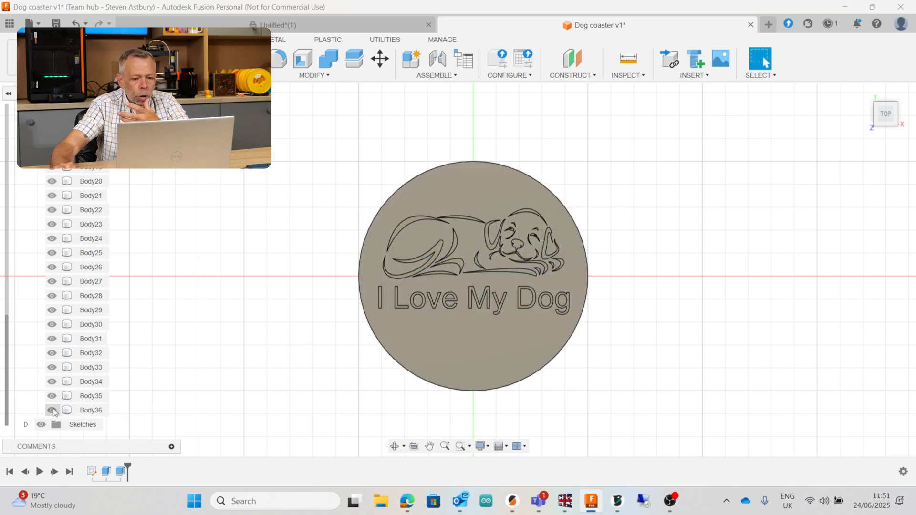
left_click(91, 395)
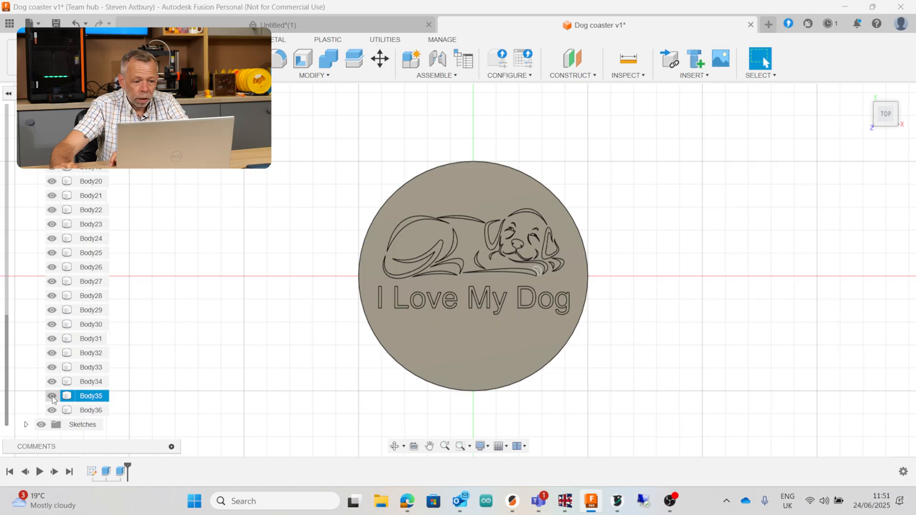
left_click(91, 352)
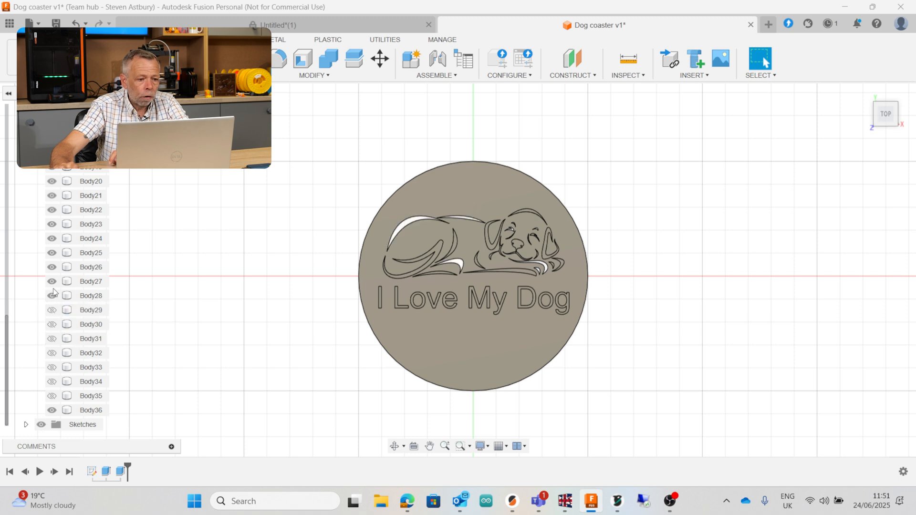
left_click(52, 210)
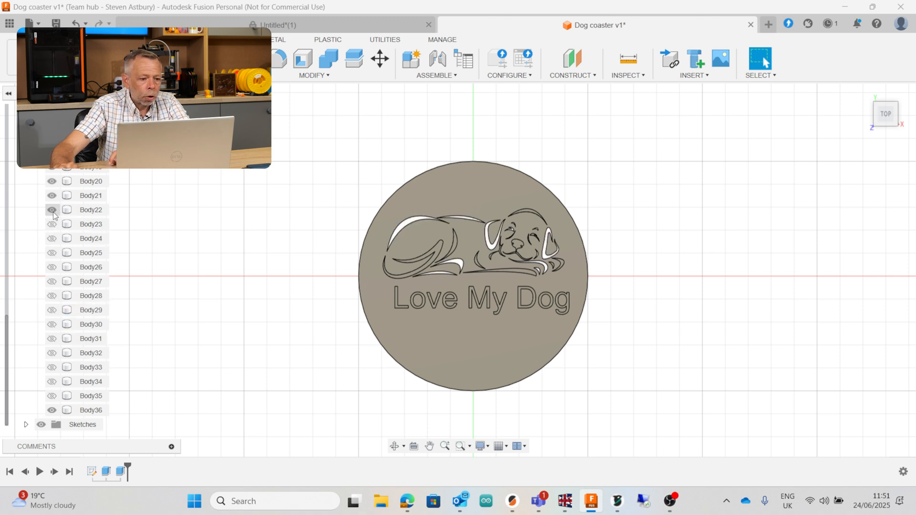
left_click(51, 182)
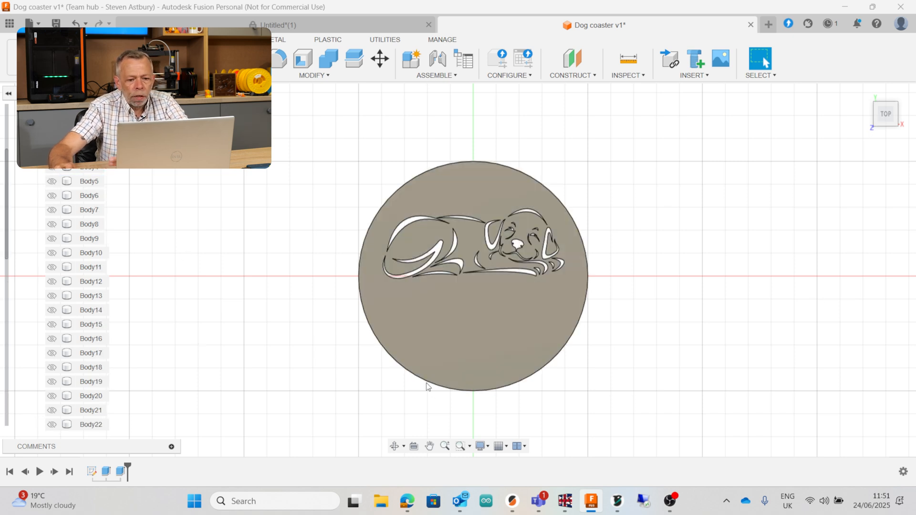
scroll("down", 3)
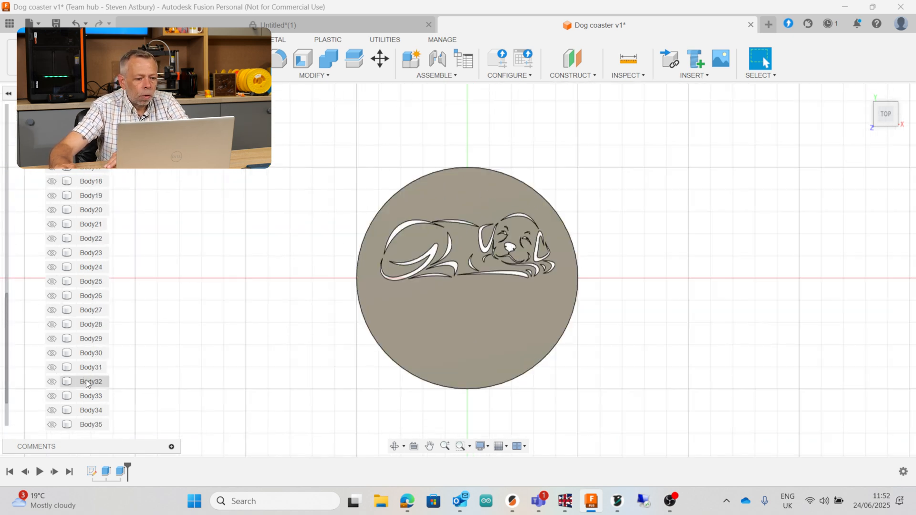
left_click(90, 409)
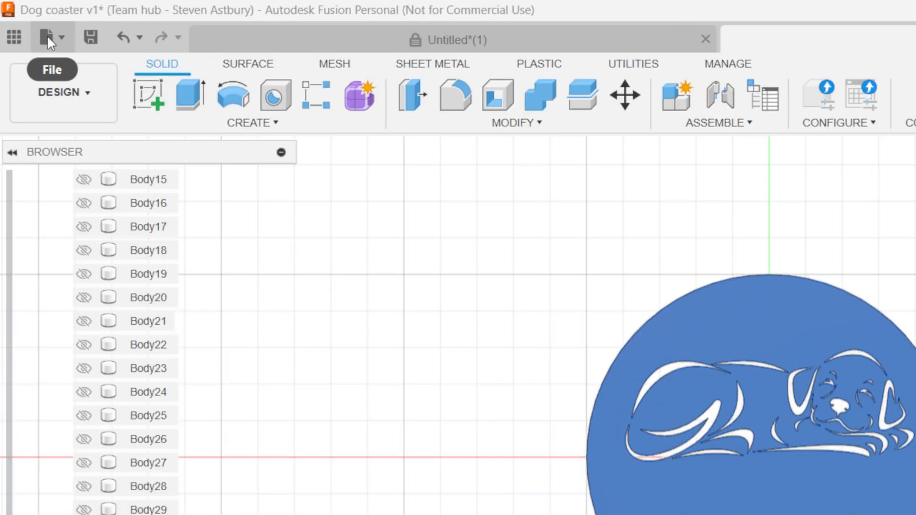
Export the disc body as a 'coaster' STL, keeping the Dogcoaster location
left_click(46, 38)
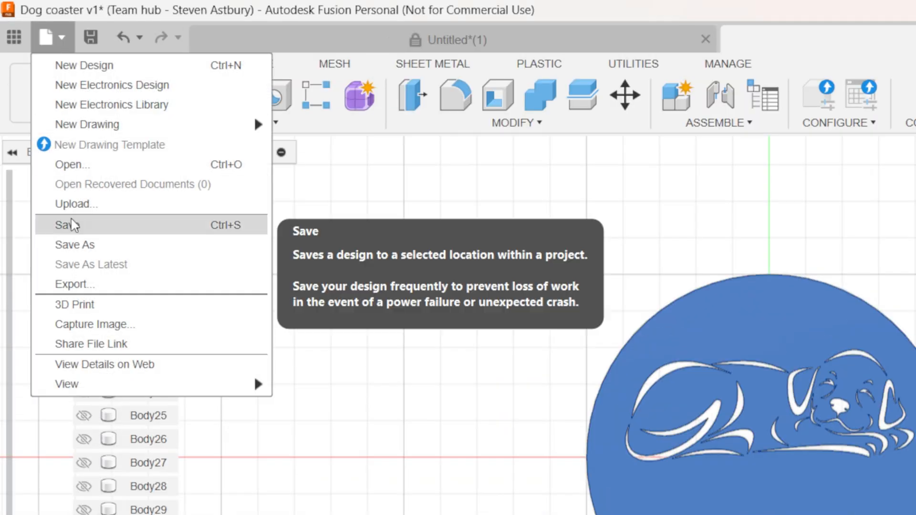
left_click(73, 284)
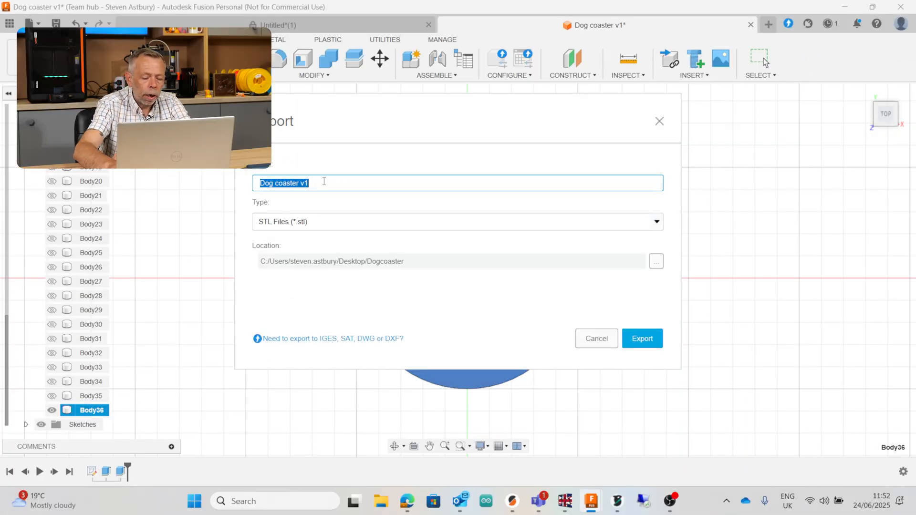
type("coaster")
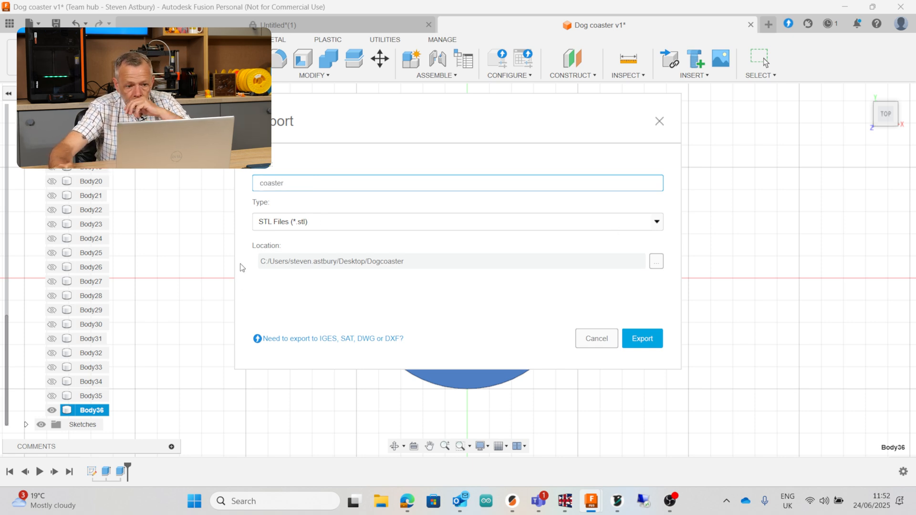
mouse_move(369, 271)
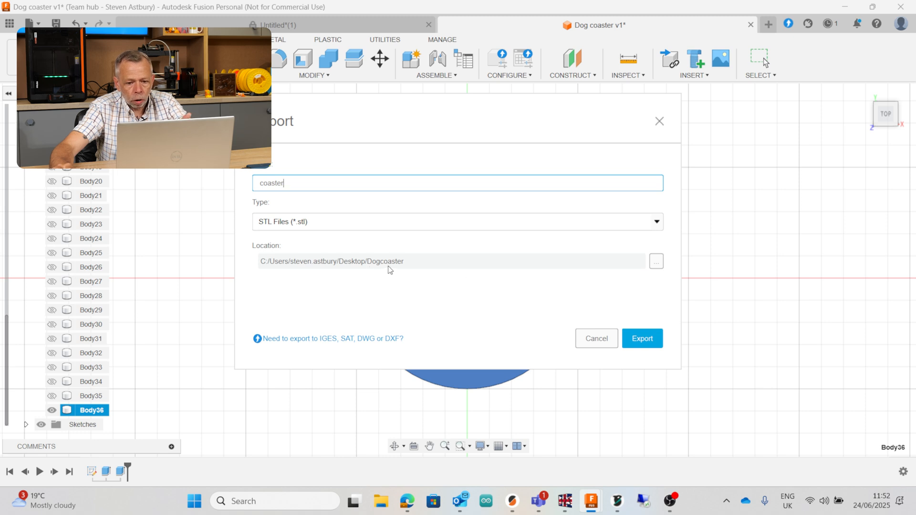
left_click(641, 339)
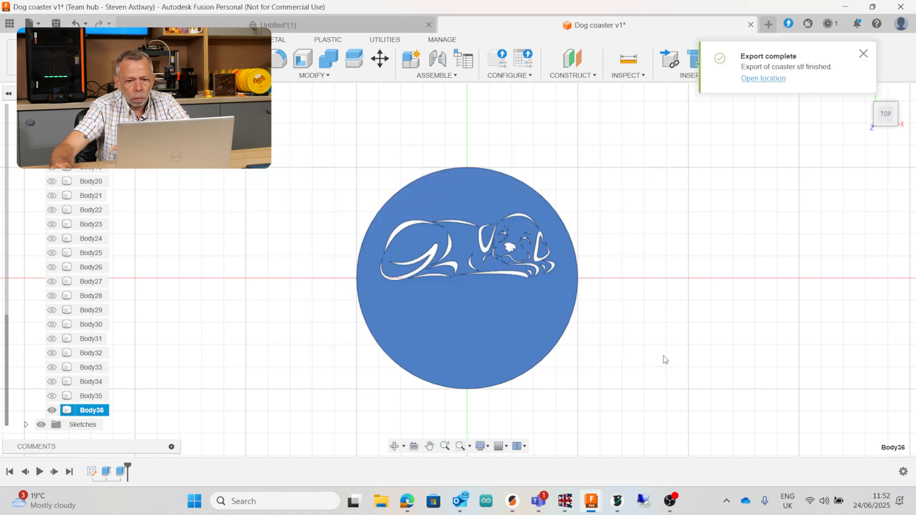
left_click(511, 500)
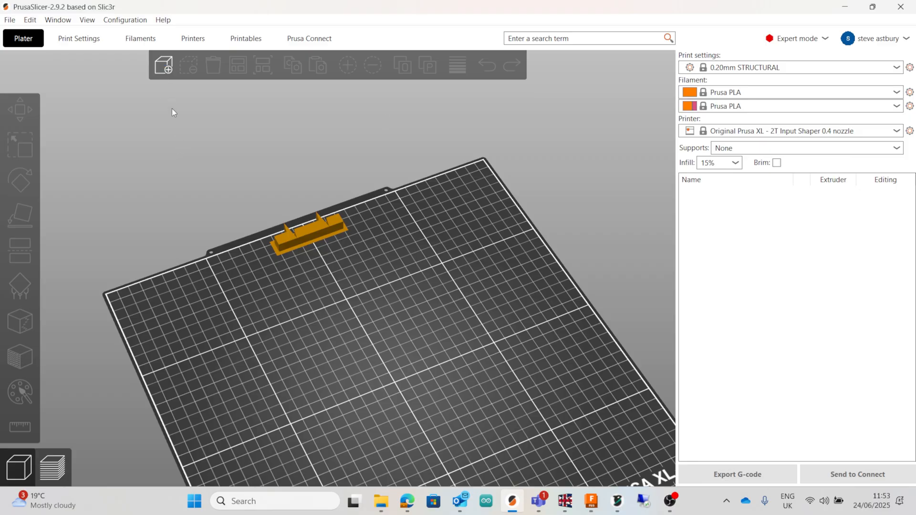
Import the 'coaster' and 'dog image' STLs together from the Dogcoaster folder
left_click(163, 65)
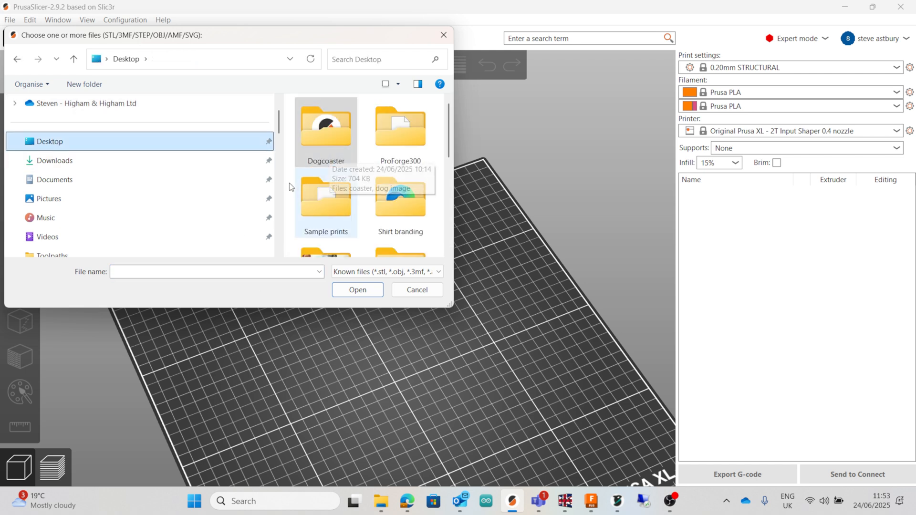
double_click(326, 123)
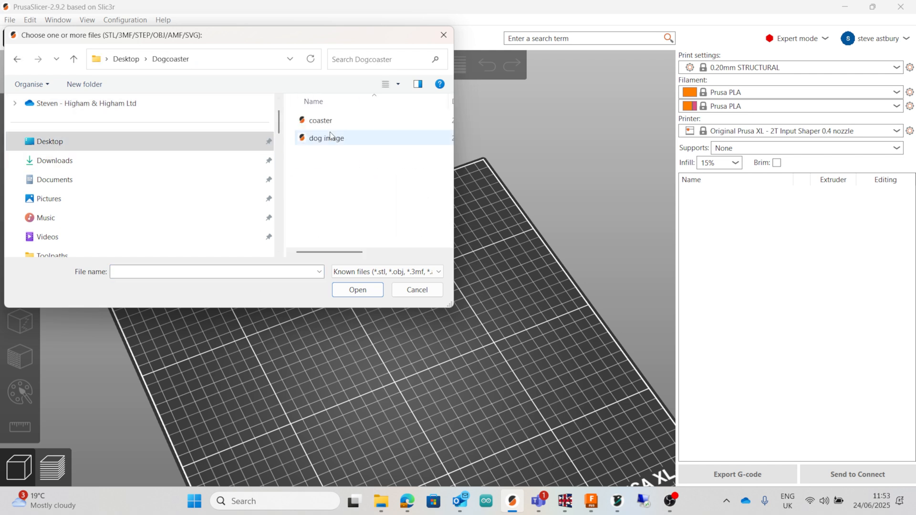
left_click(320, 120)
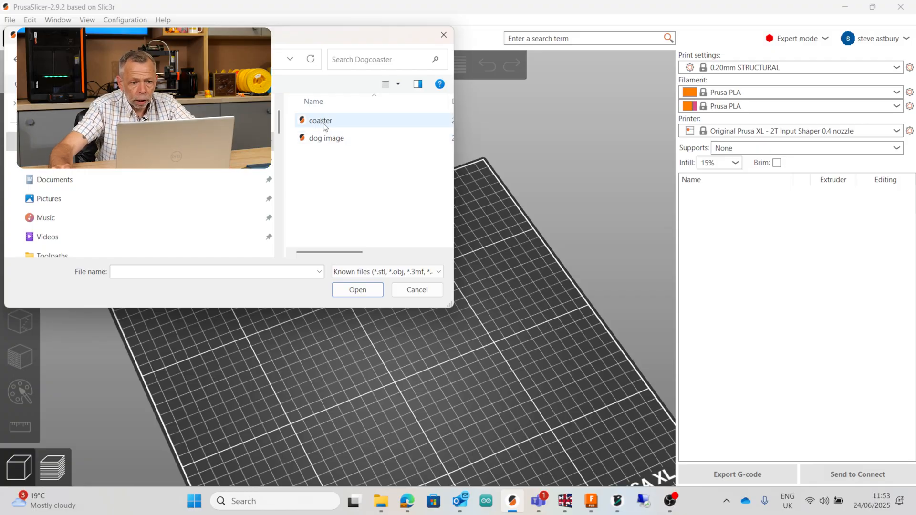
left_click(326, 138)
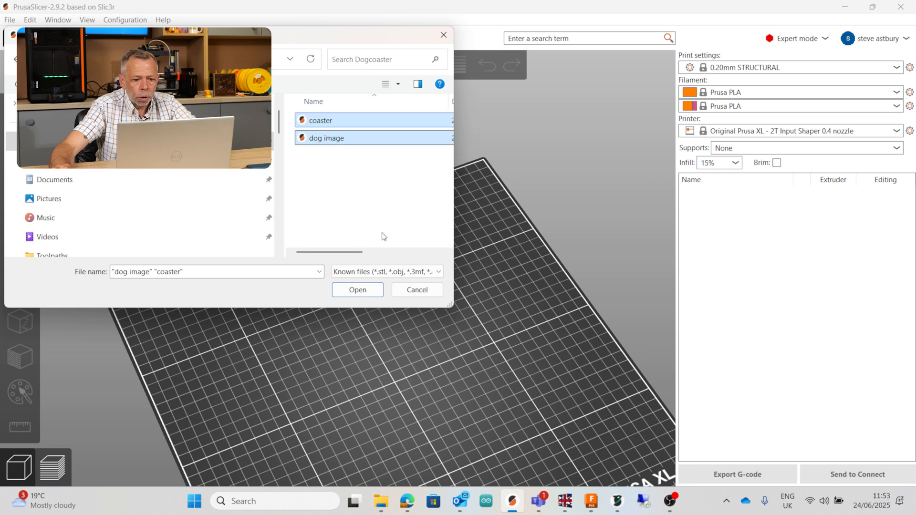
left_click(357, 290)
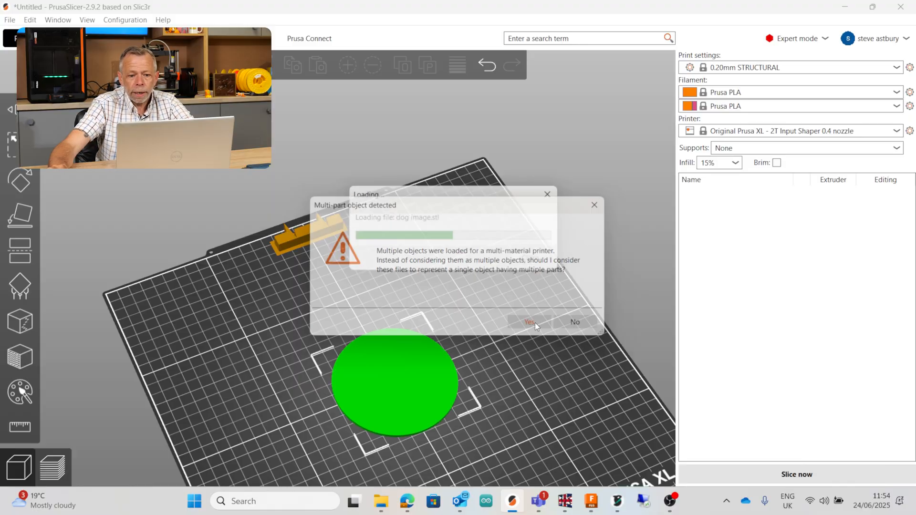
Accept the multi-part object prompt and slice the two-part coaster
left_click(529, 322)
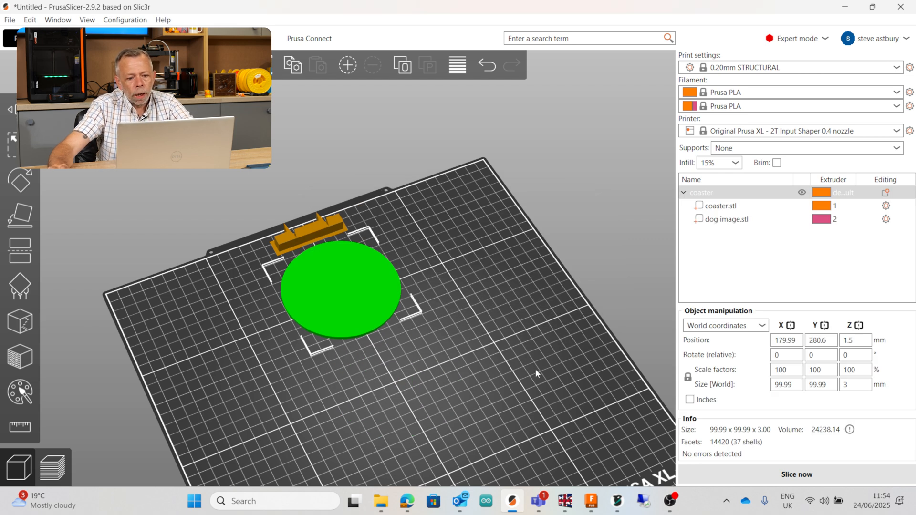
mouse_move(357, 239)
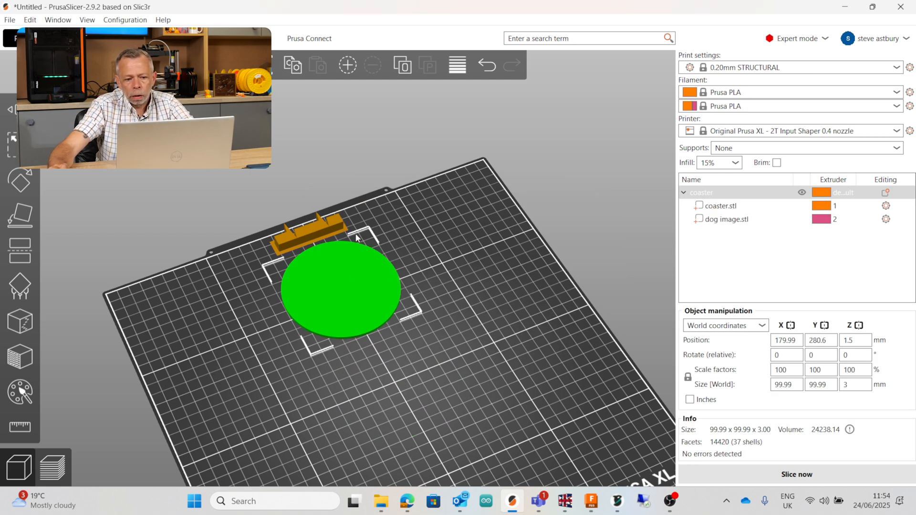
mouse_move(429, 416)
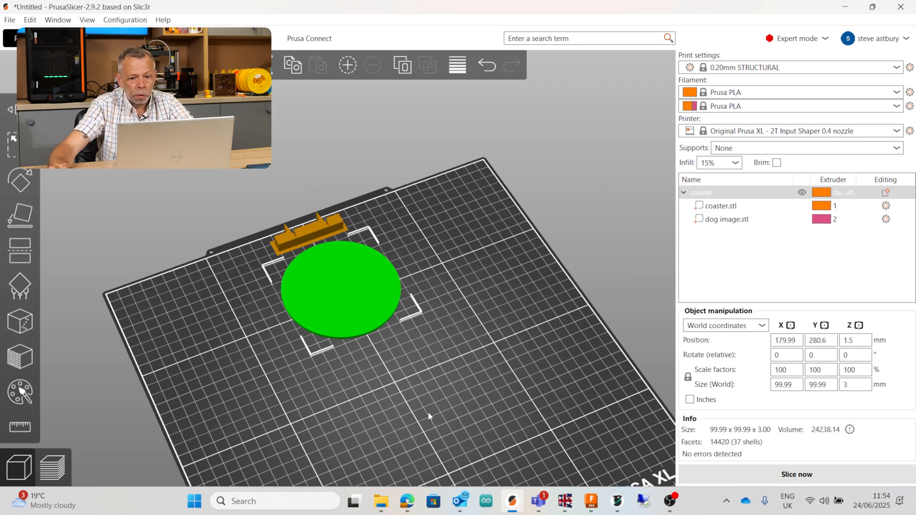
mouse_move(771, 202)
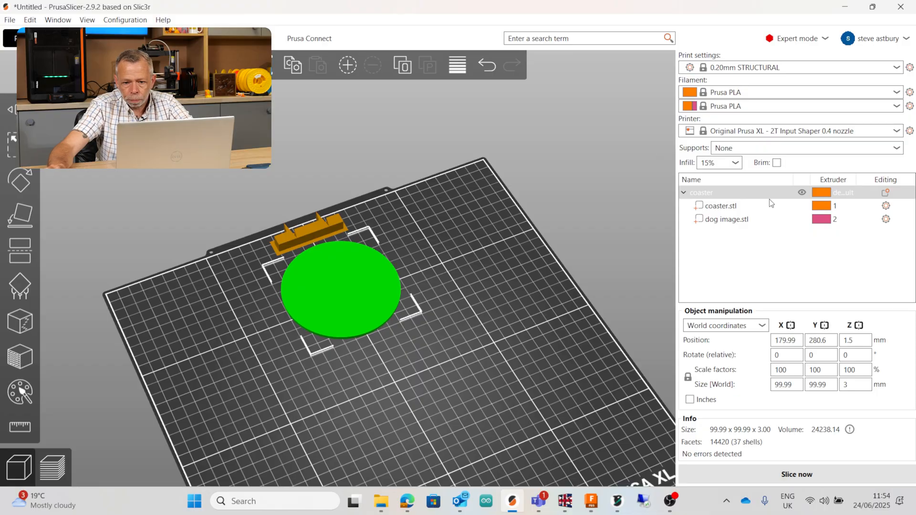
mouse_move(853, 237)
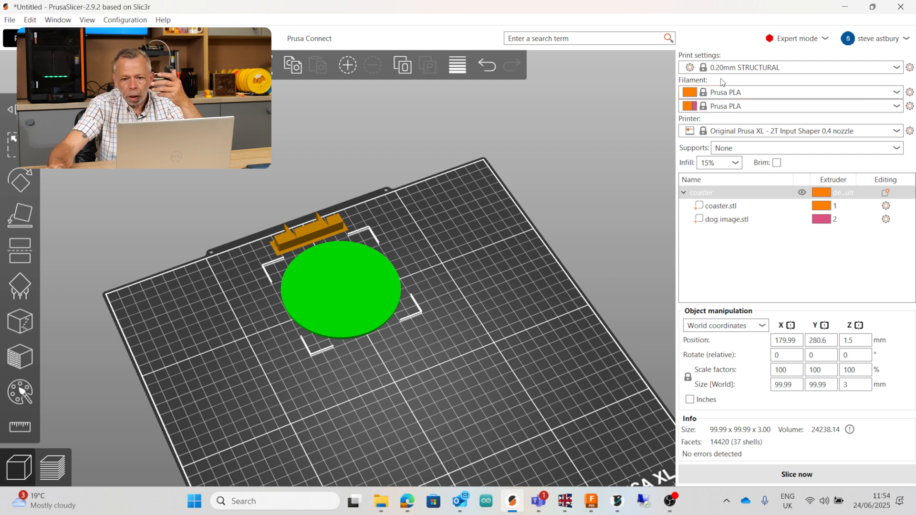
mouse_move(733, 260)
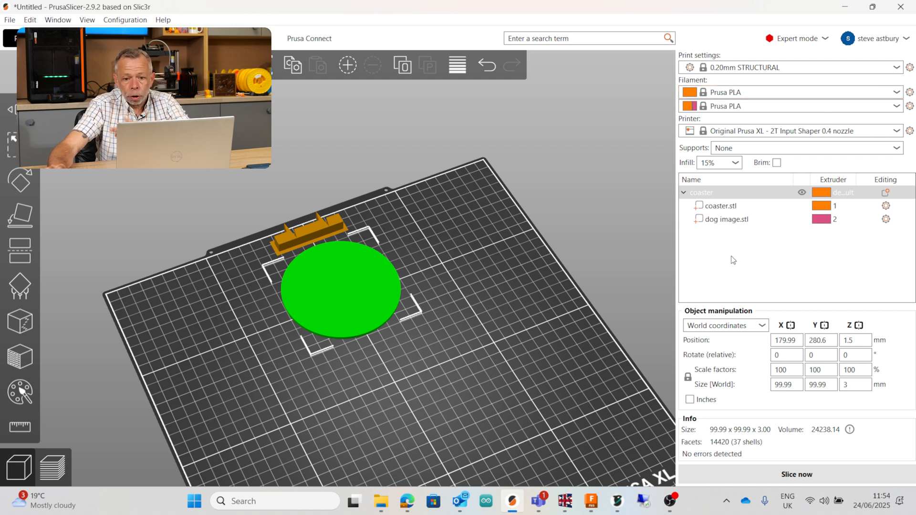
mouse_move(713, 212)
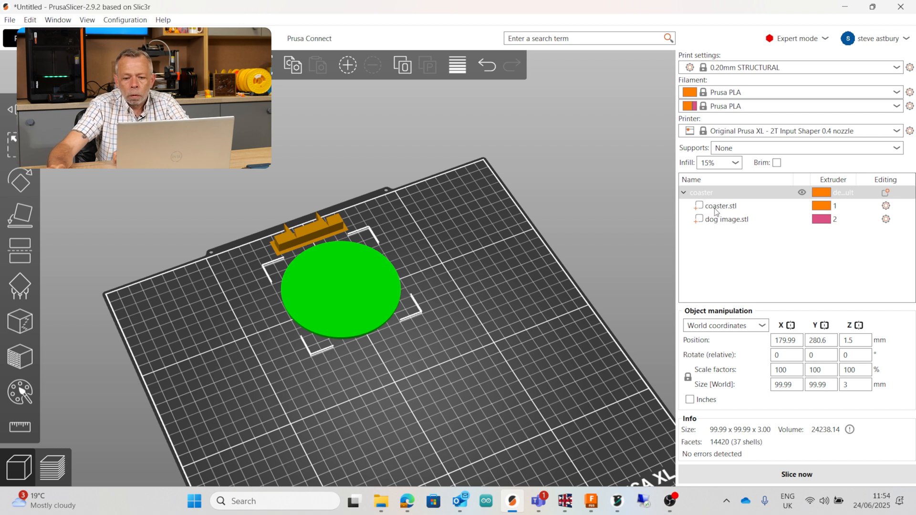
mouse_move(848, 210)
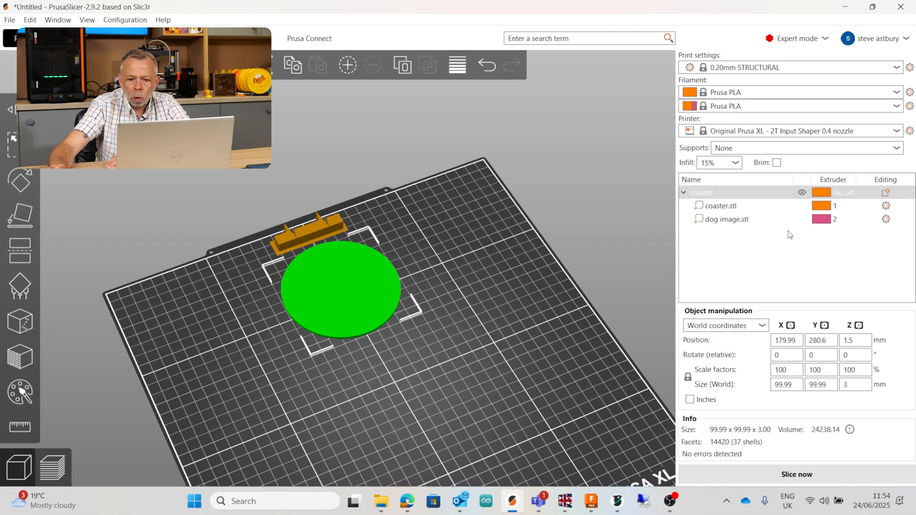
mouse_move(846, 225)
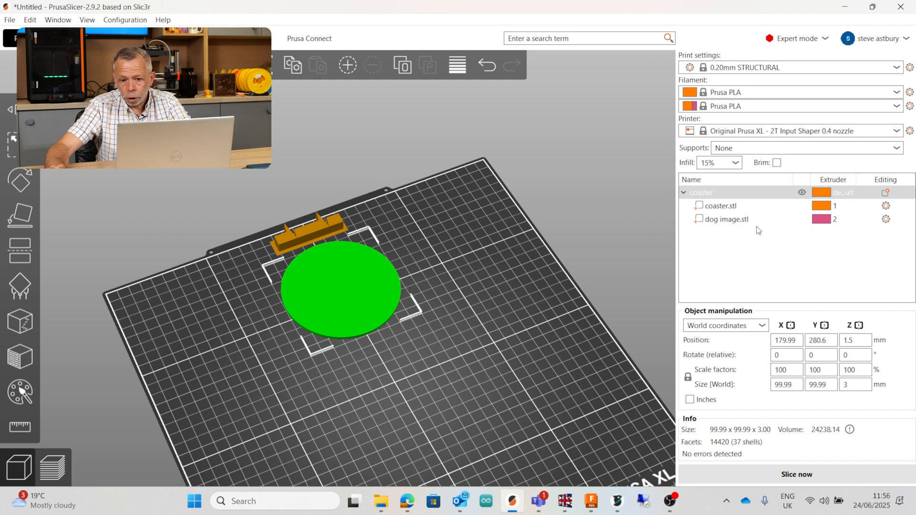
left_click(797, 474)
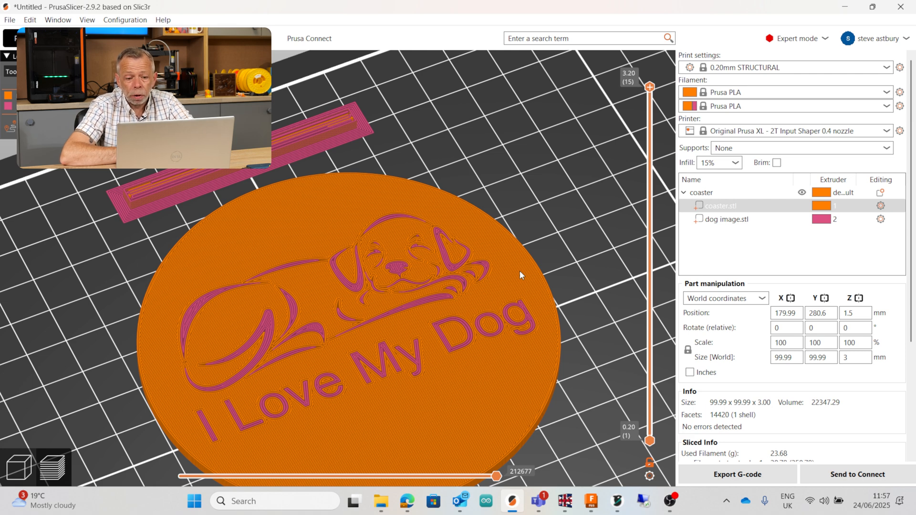
mouse_move(582, 227)
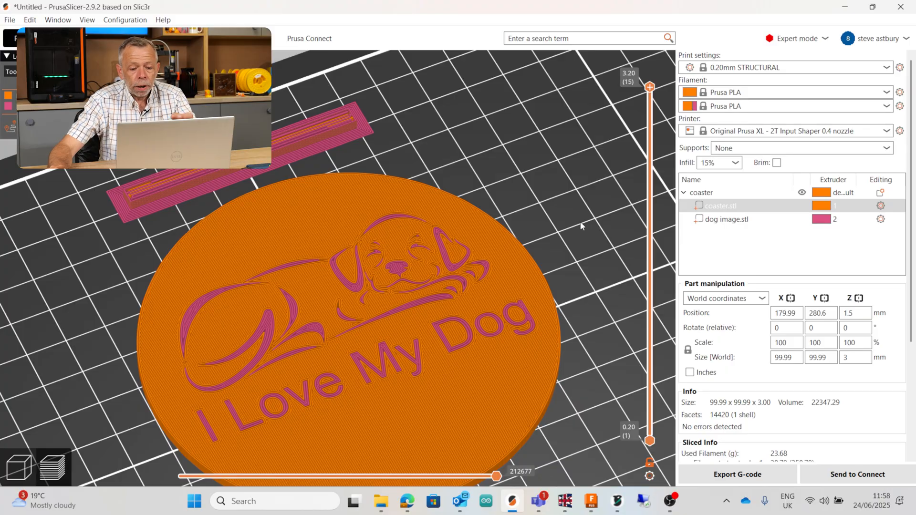
mouse_move(604, 248)
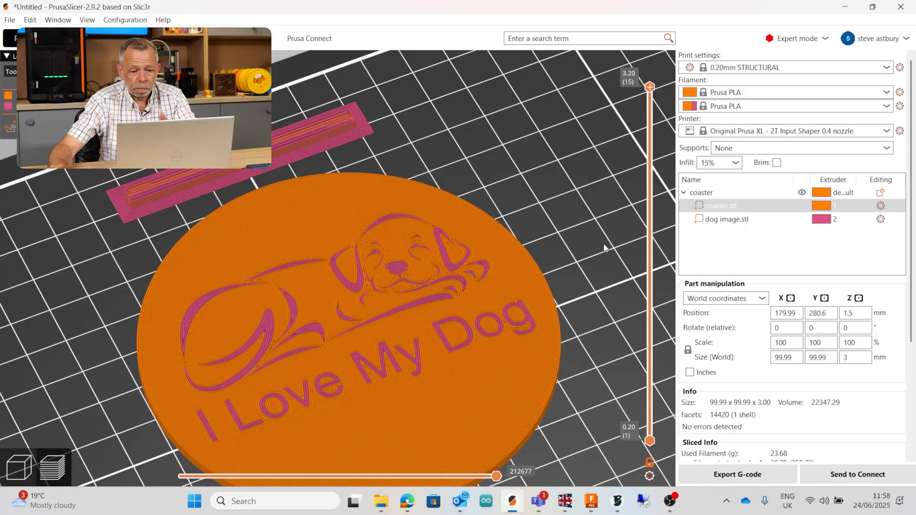